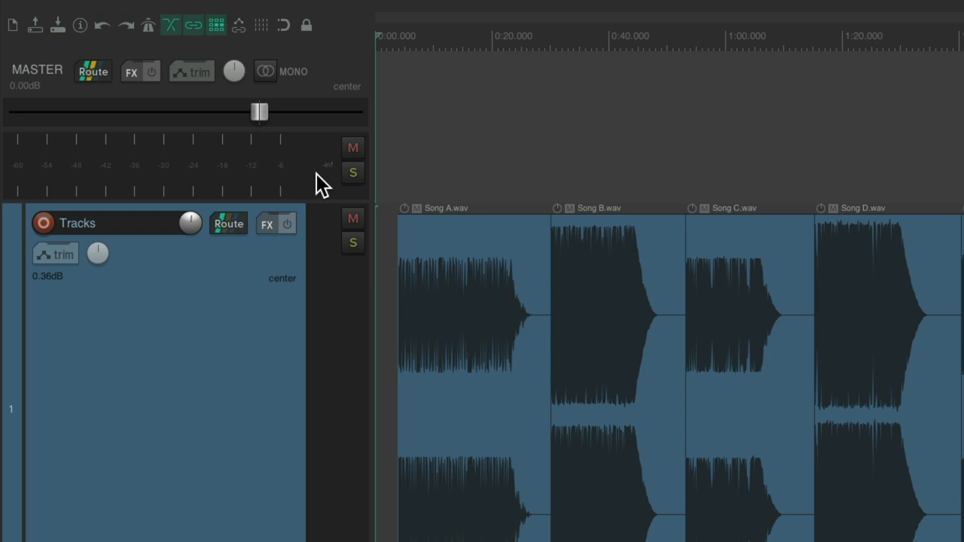
mouse_move(278, 173)
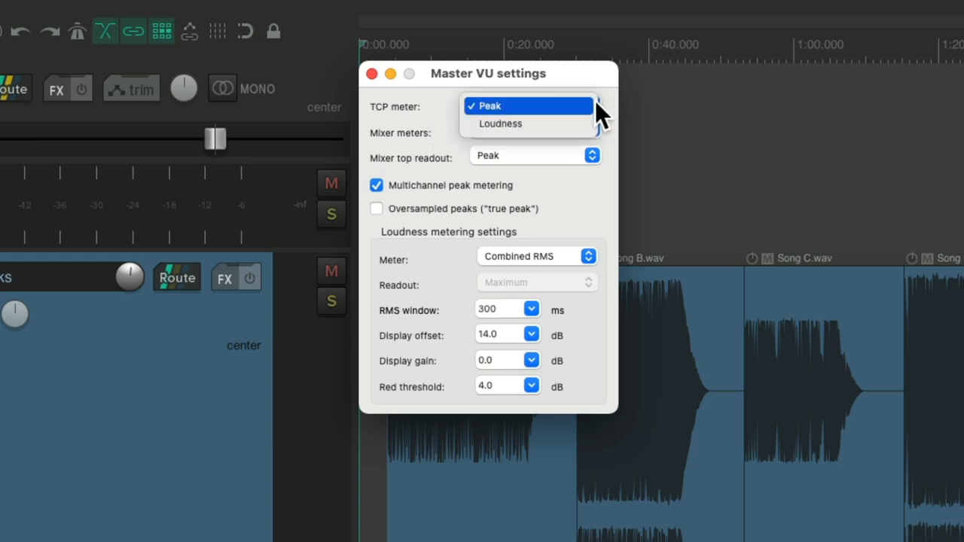
Step: Set TCP and mixer meters to Loudness, metering LUFS-M with a LUFS-I readout
left_click(499, 124)
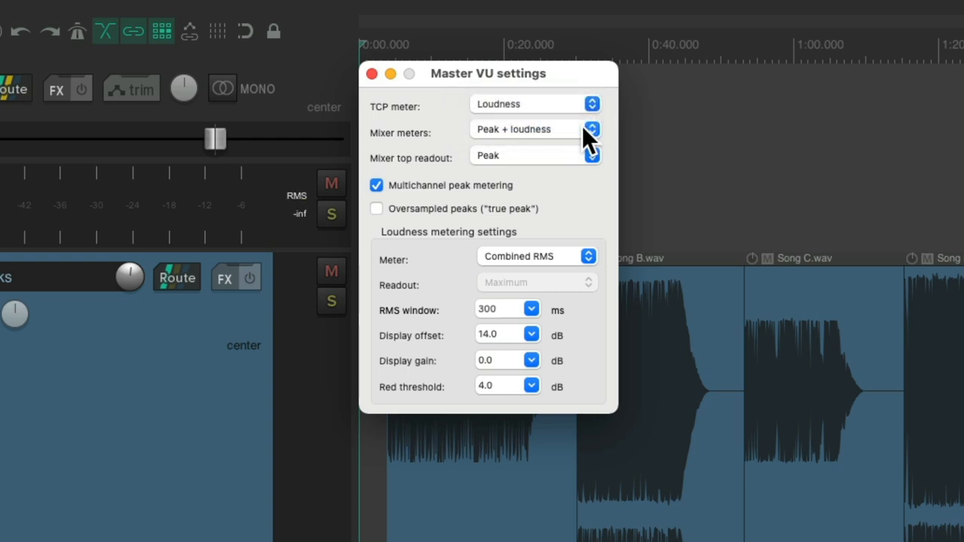
mouse_move(531, 151)
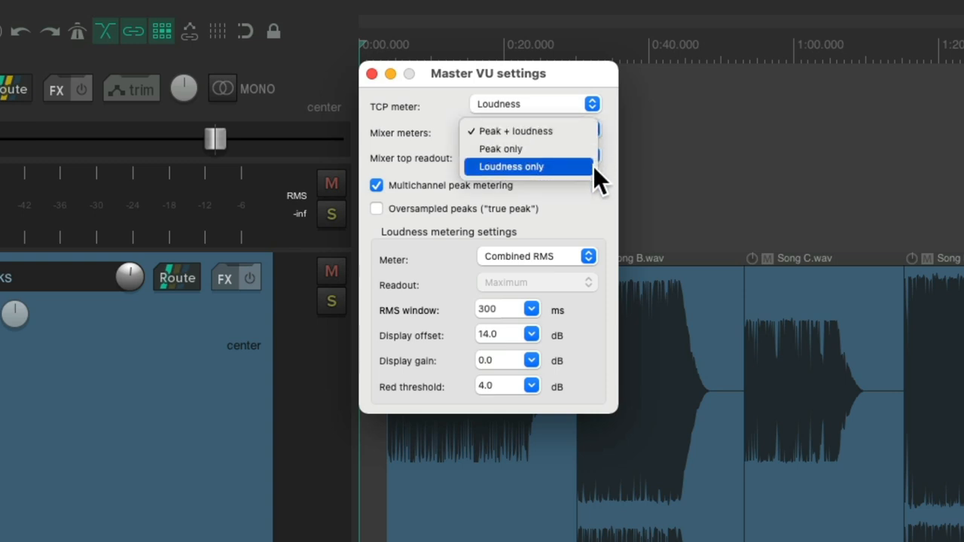
left_click(527, 166)
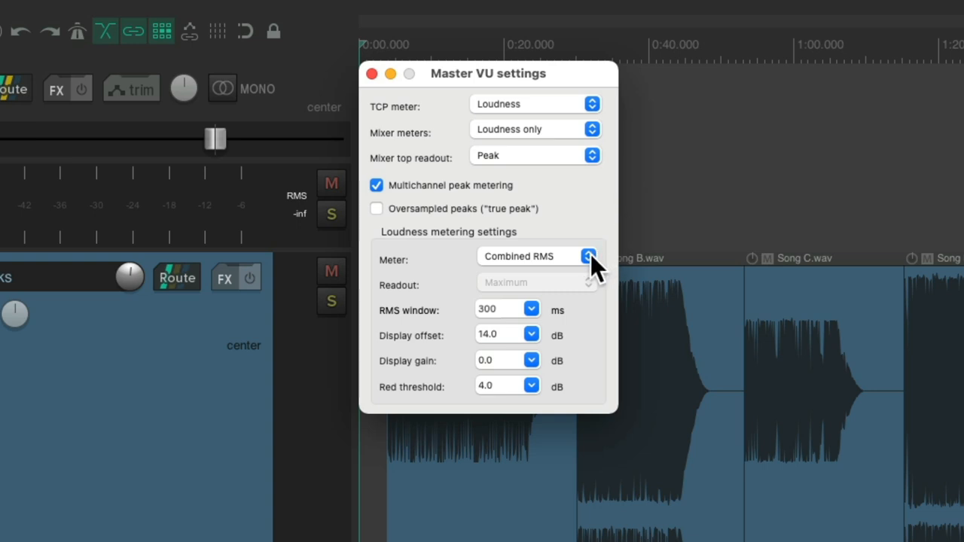
left_click(590, 256)
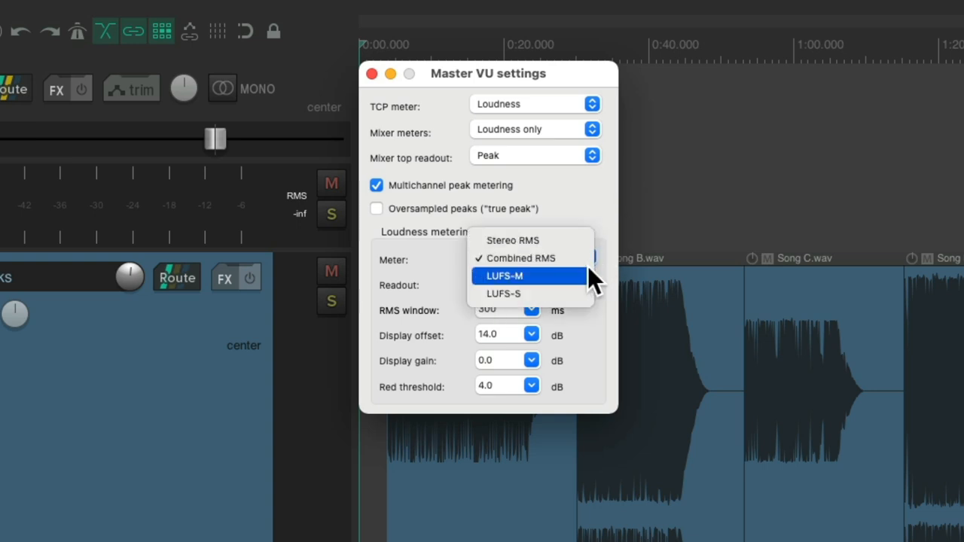
left_click(503, 276)
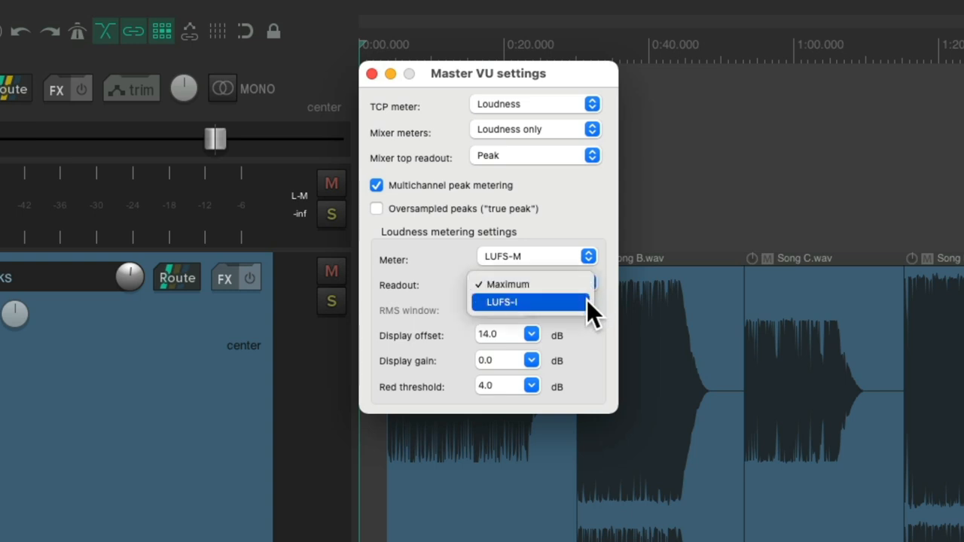
left_click(501, 302)
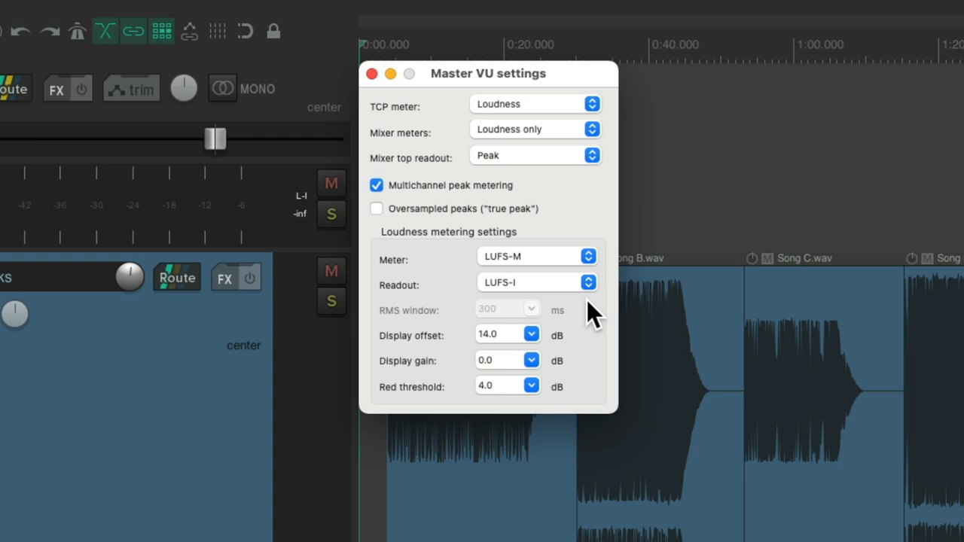
mouse_move(377, 83)
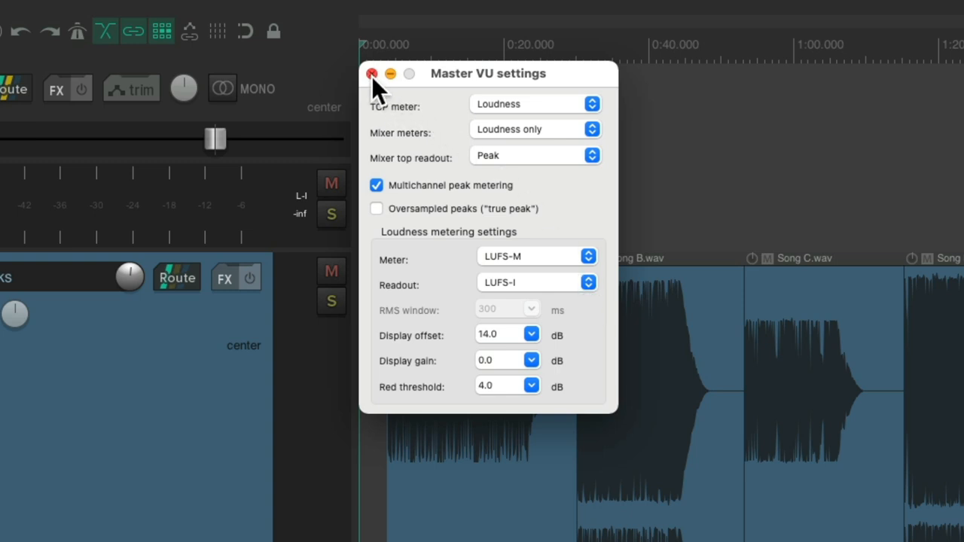
Step: Close the Master VU settings window
left_click(371, 74)
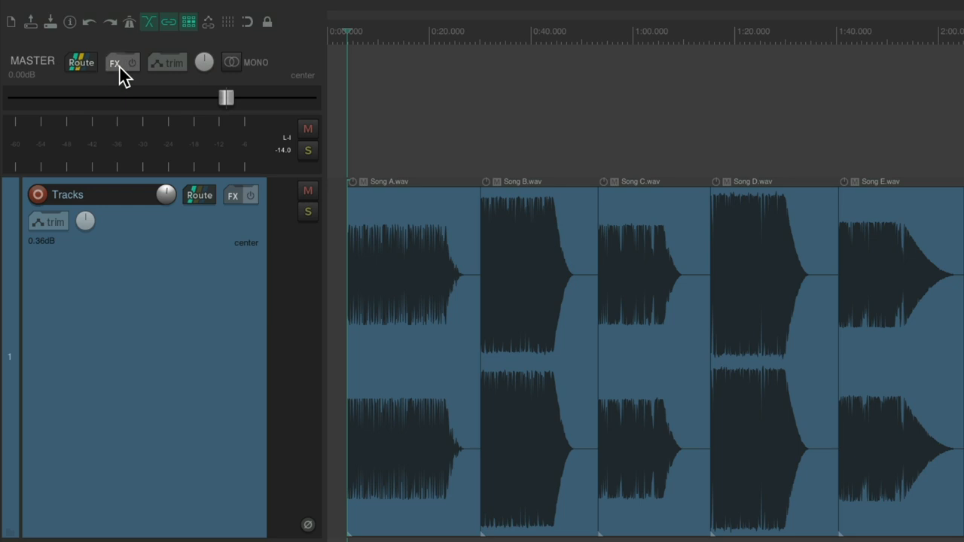
Step: Add JS: Loudness Meter Peak/RMS/LUFS (Cockos) to the master track, filtering for 'loudness'
left_click(115, 63)
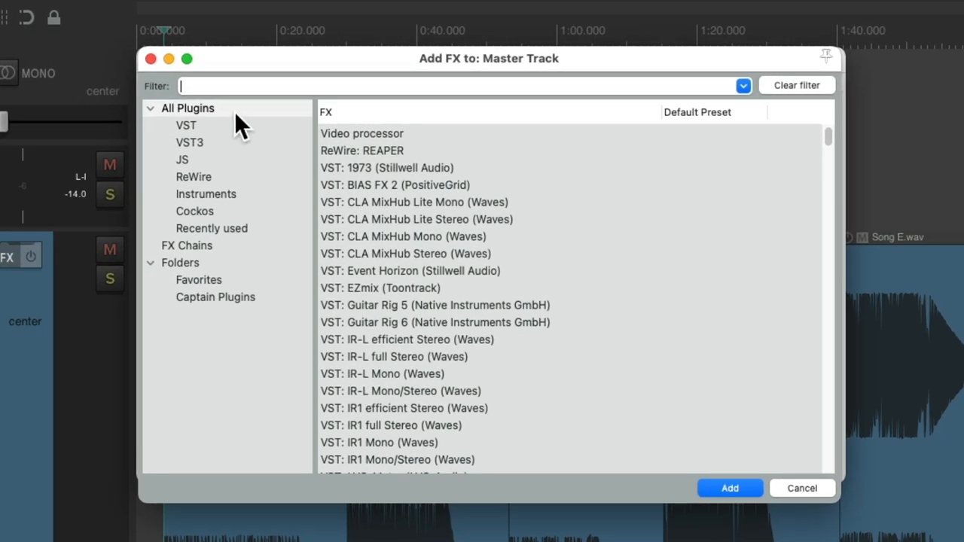
type("loudness")
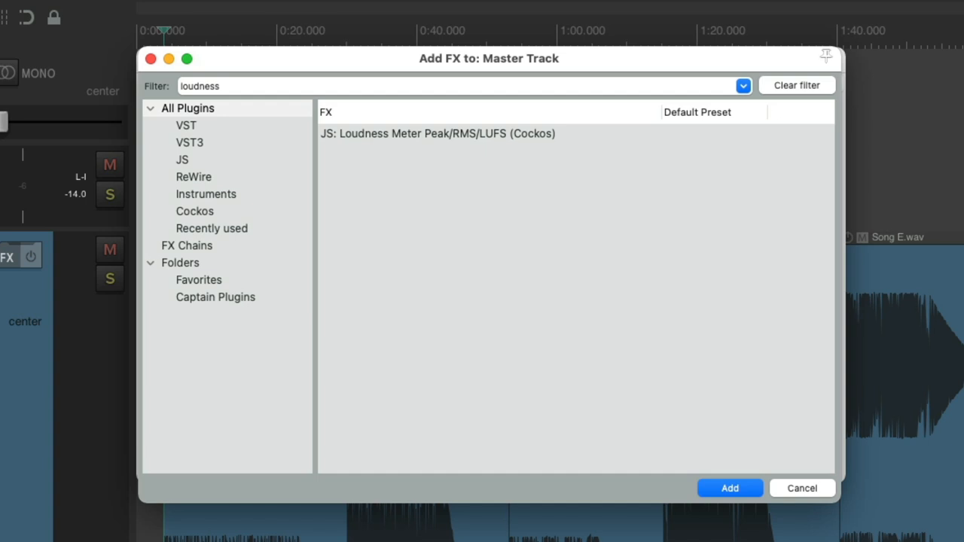
left_click(436, 133)
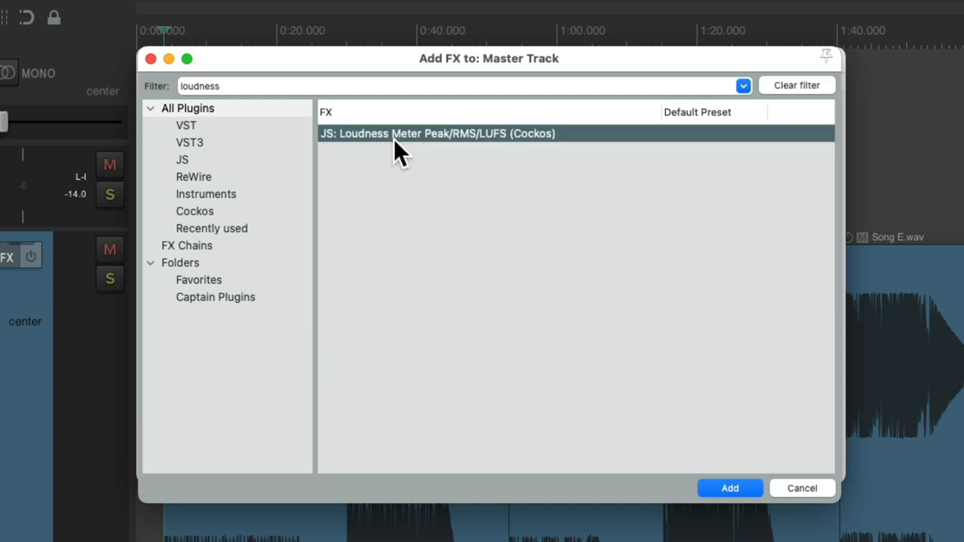
mouse_move(407, 151)
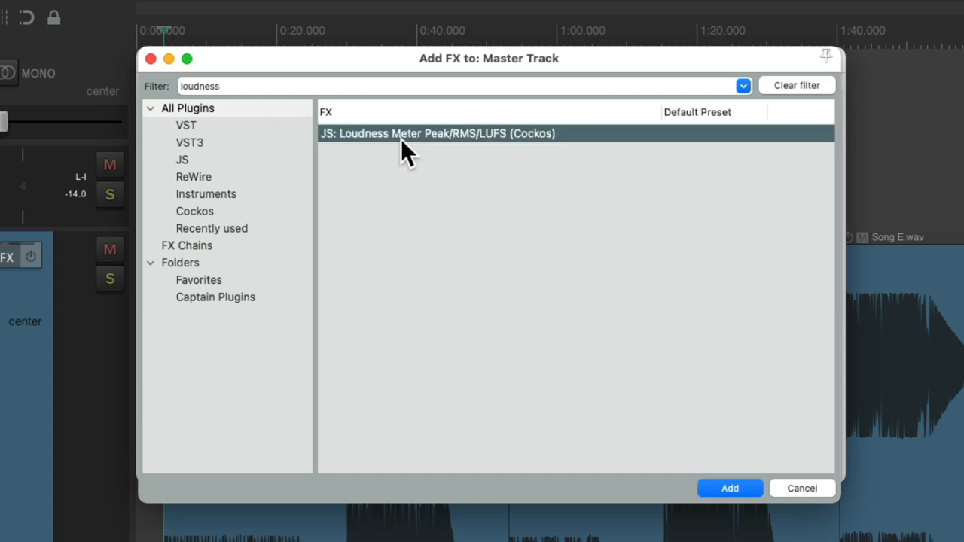
left_click(729, 488)
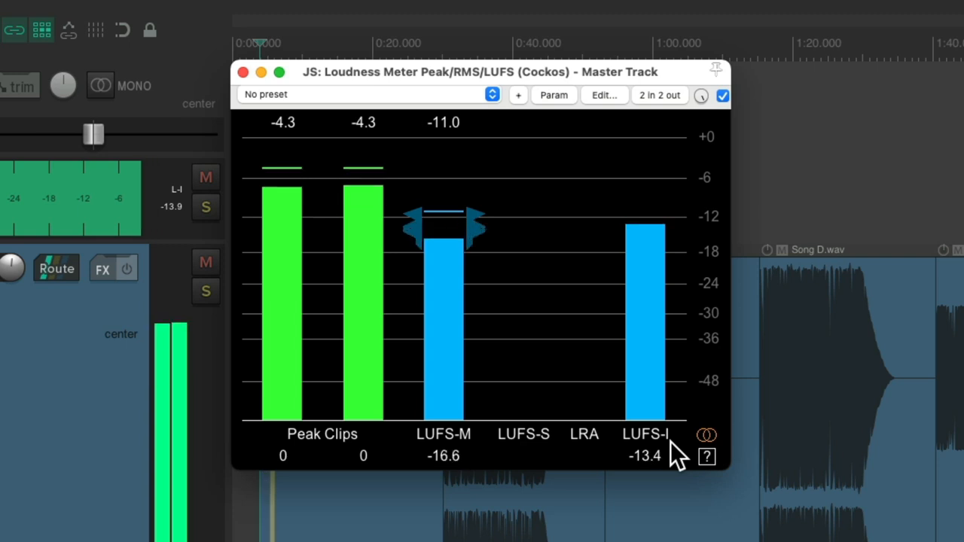
mouse_move(686, 275)
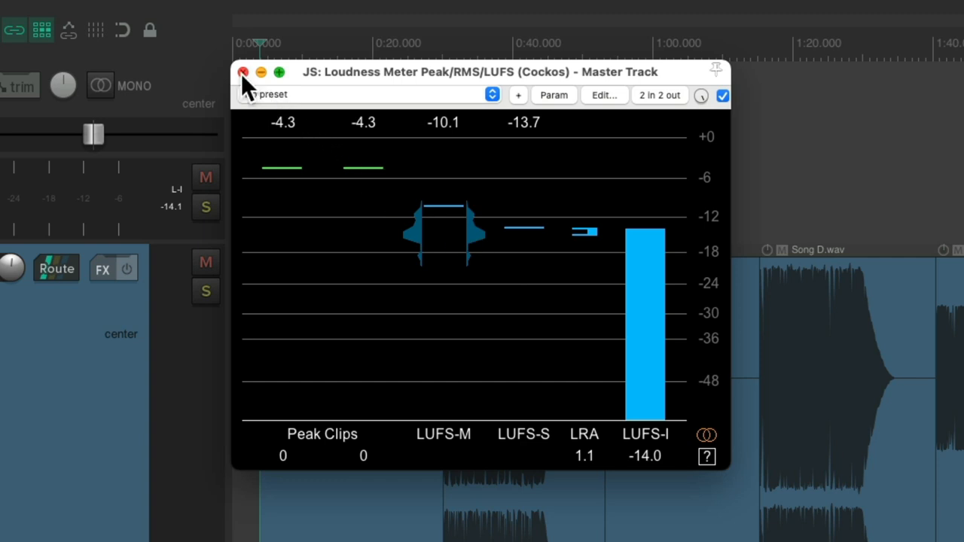
Step: Close the loudness meter, select the songs' track, and open the Actions menu
left_click(243, 72)
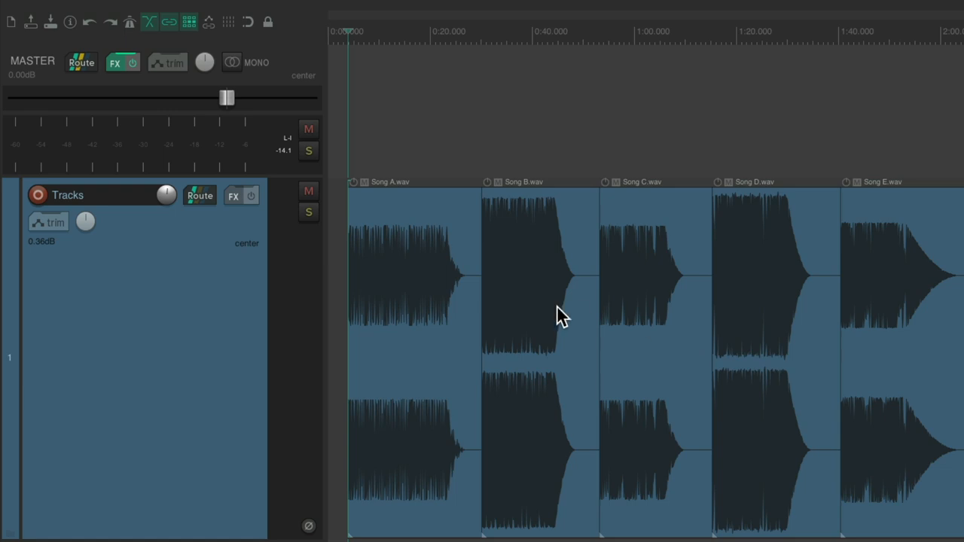
left_click(180, 317)
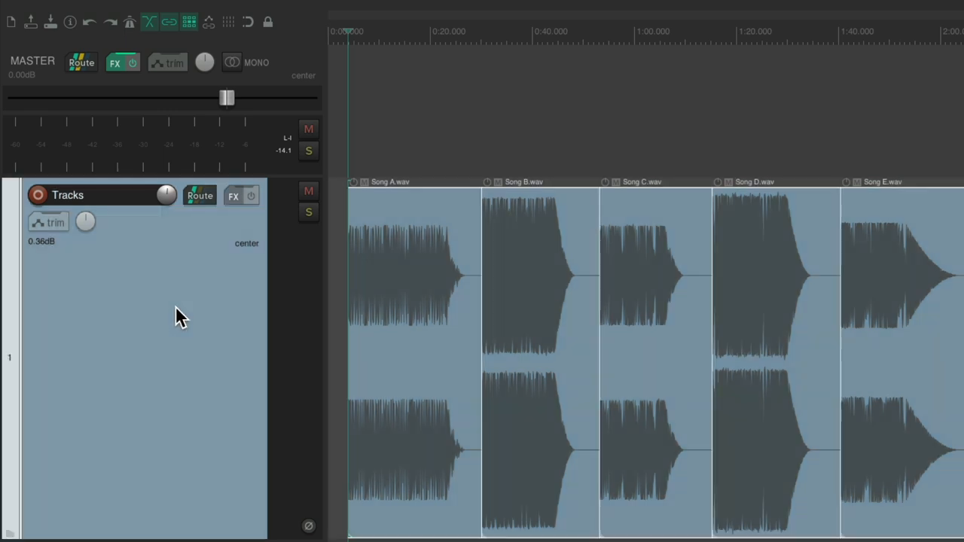
left_click(386, 9)
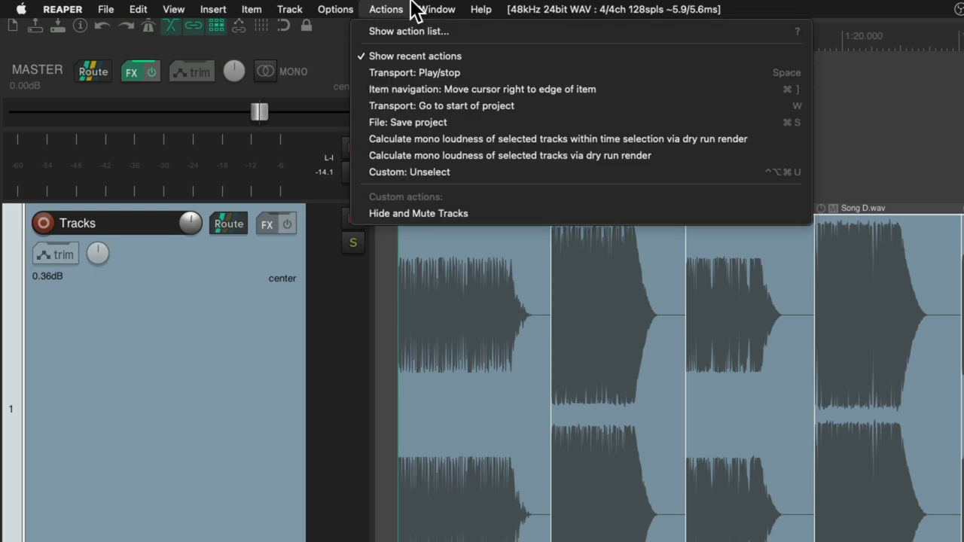
Step: Open the action list and select 'Item properties: Normalize items (peak/RMS/LUFS)...'
left_click(365, 41)
type("normalize")
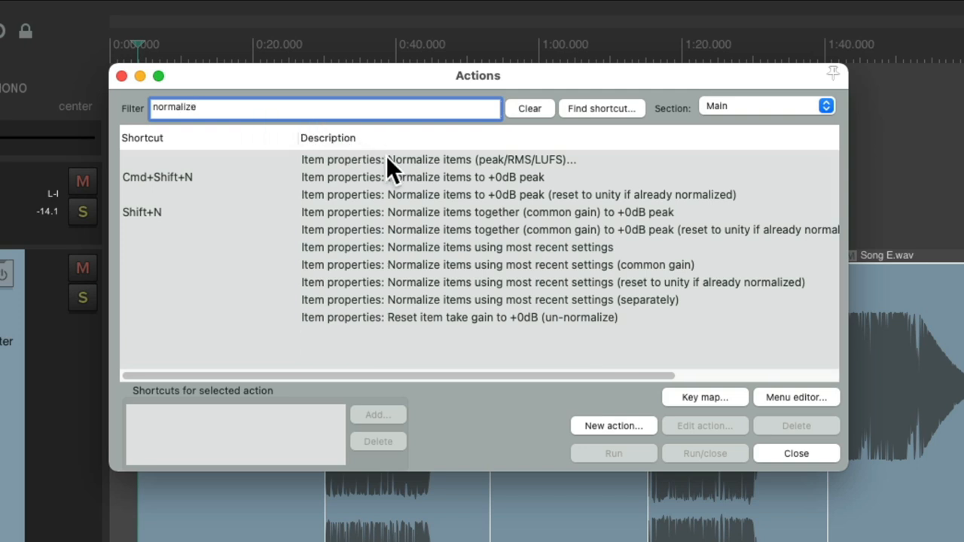
left_click(439, 159)
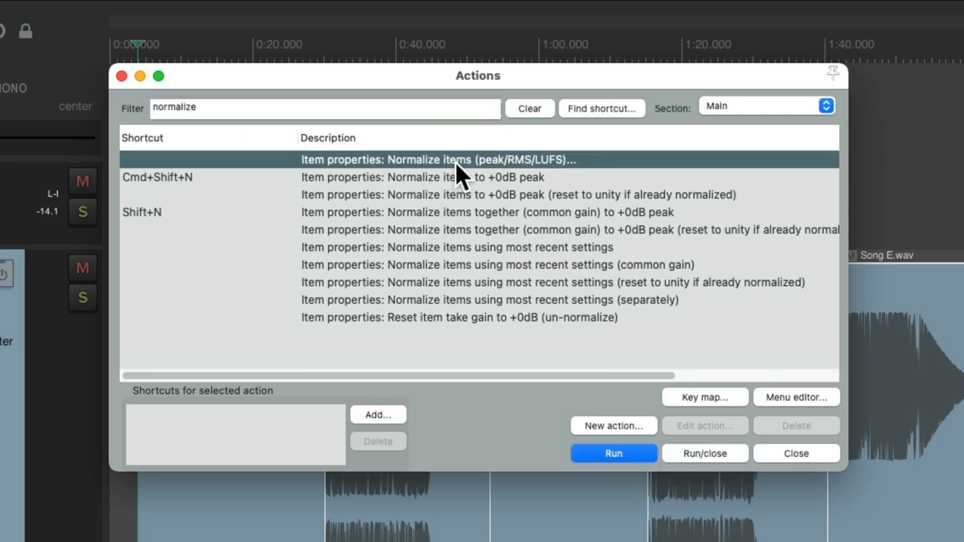
mouse_move(519, 181)
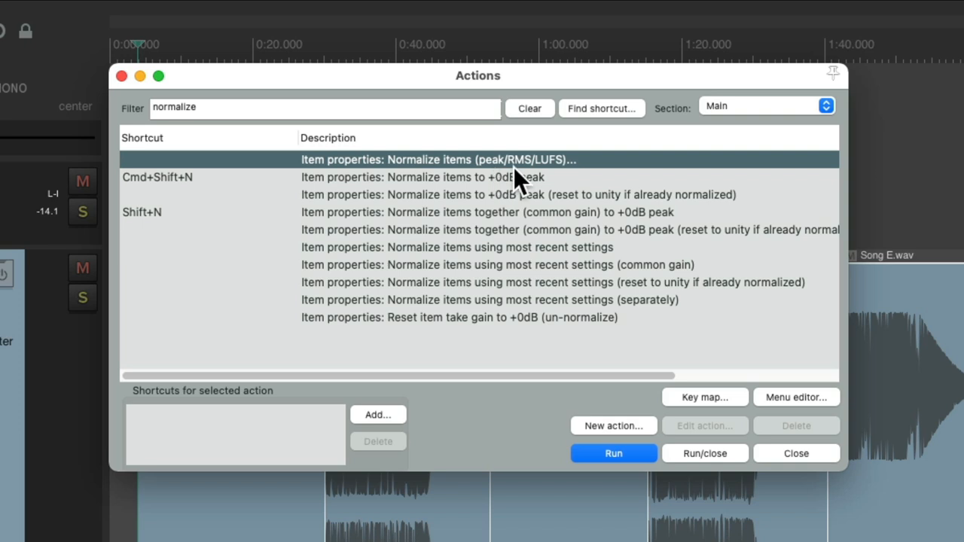
mouse_move(546, 184)
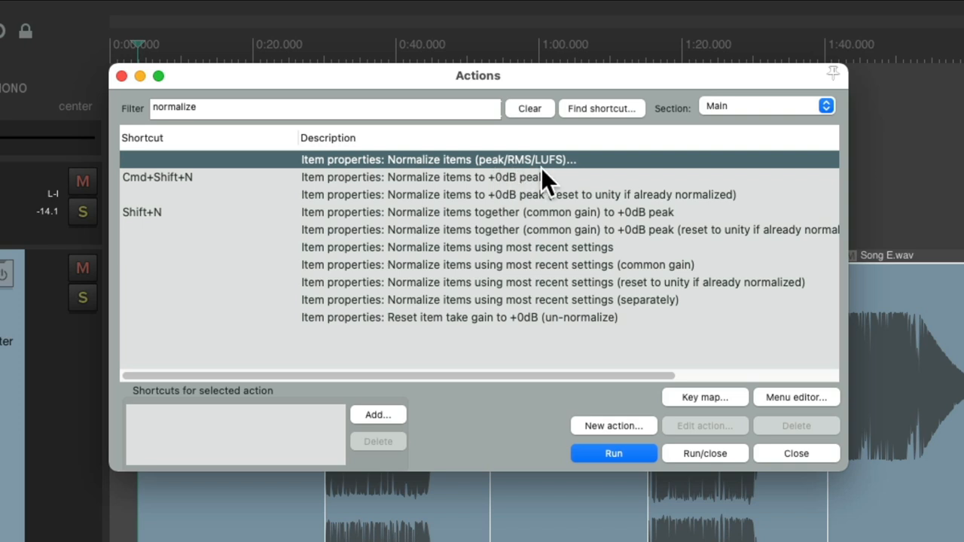
Step: Normalize the five song items separately to -14 LUFS-I
left_click(613, 453)
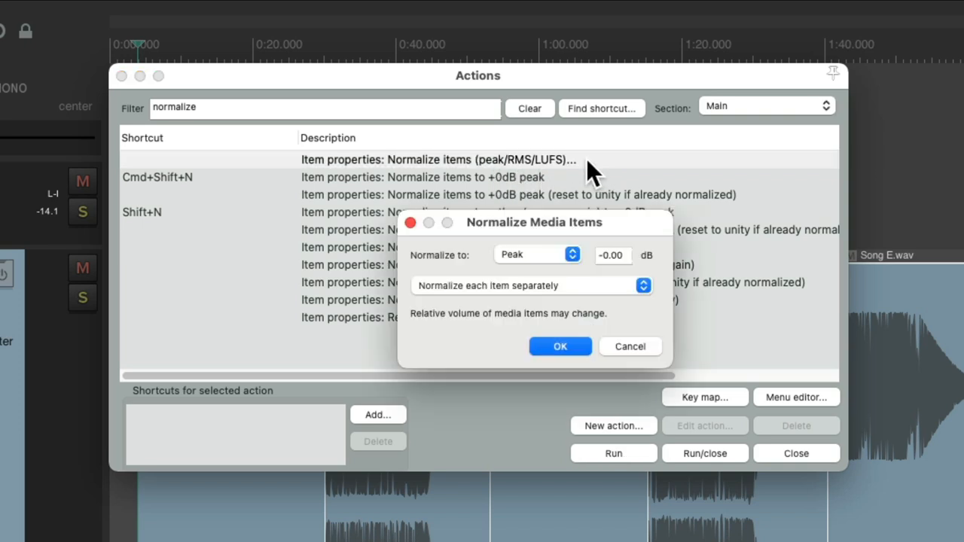
mouse_move(568, 282)
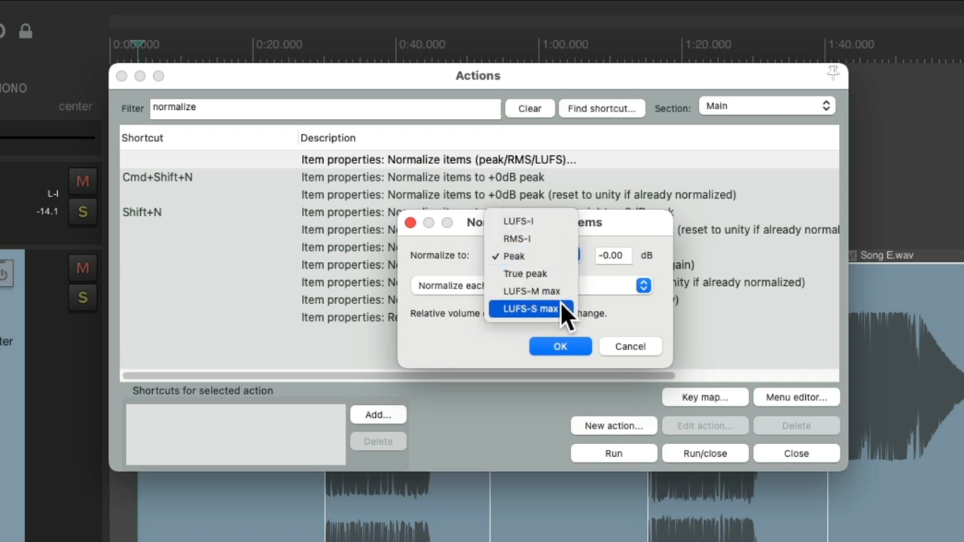
mouse_move(564, 222)
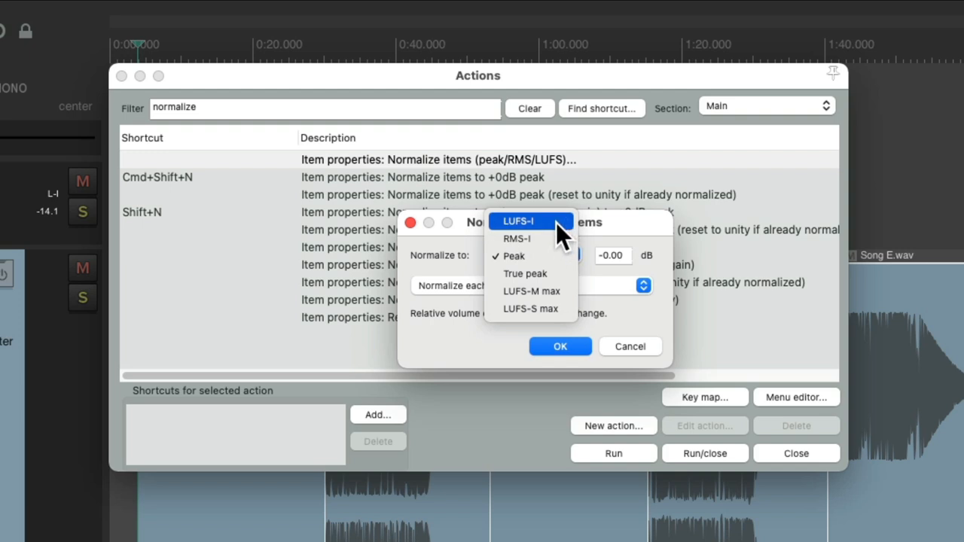
left_click(518, 221)
type("-14")
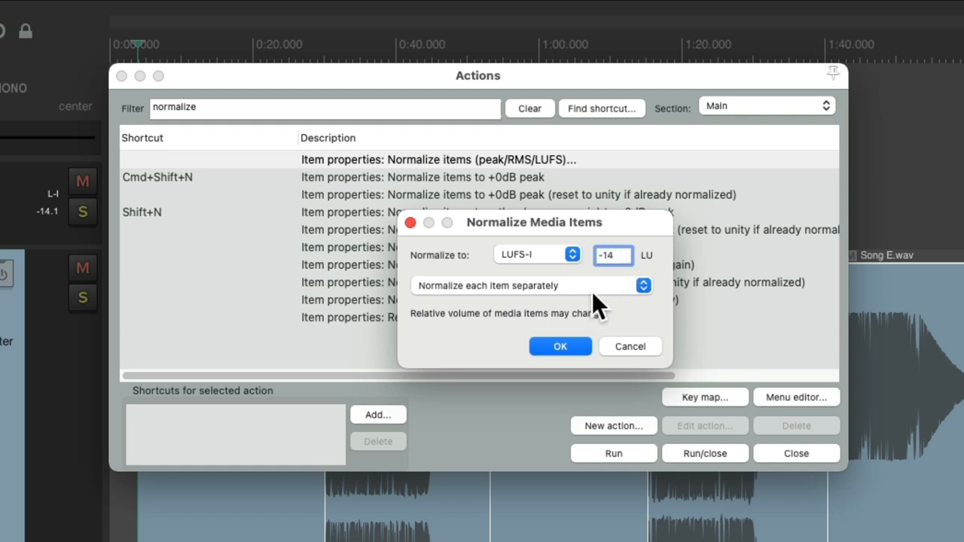
mouse_move(580, 309)
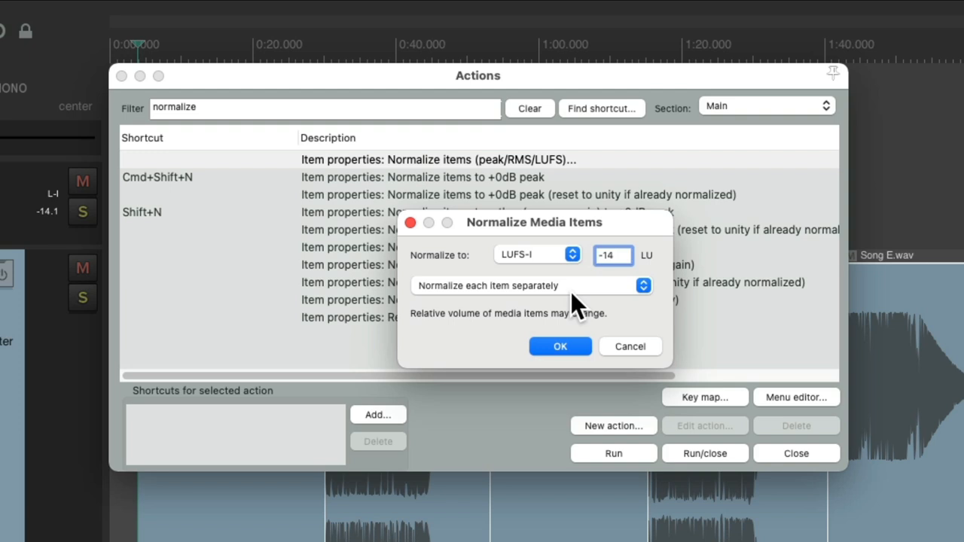
left_click(643, 285)
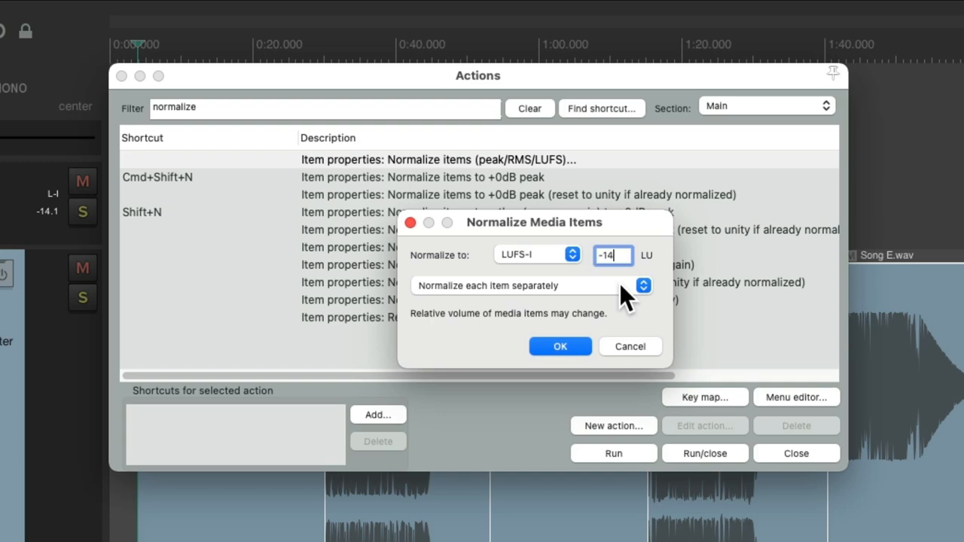
left_click(559, 347)
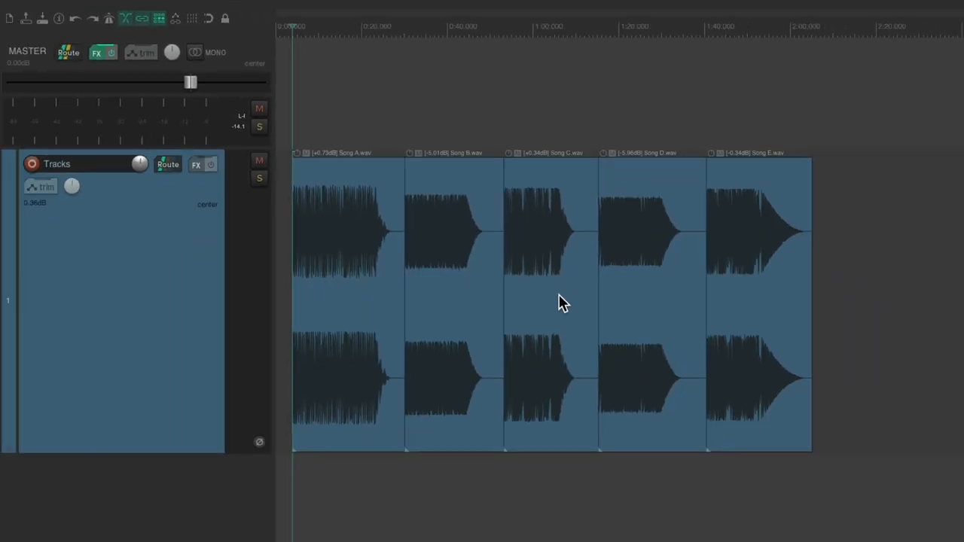
mouse_move(589, 258)
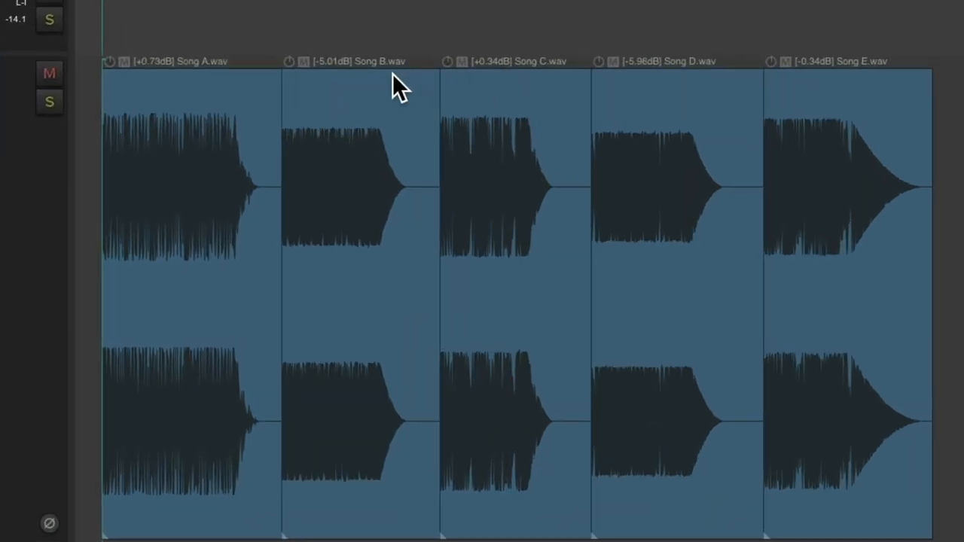
mouse_move(482, 102)
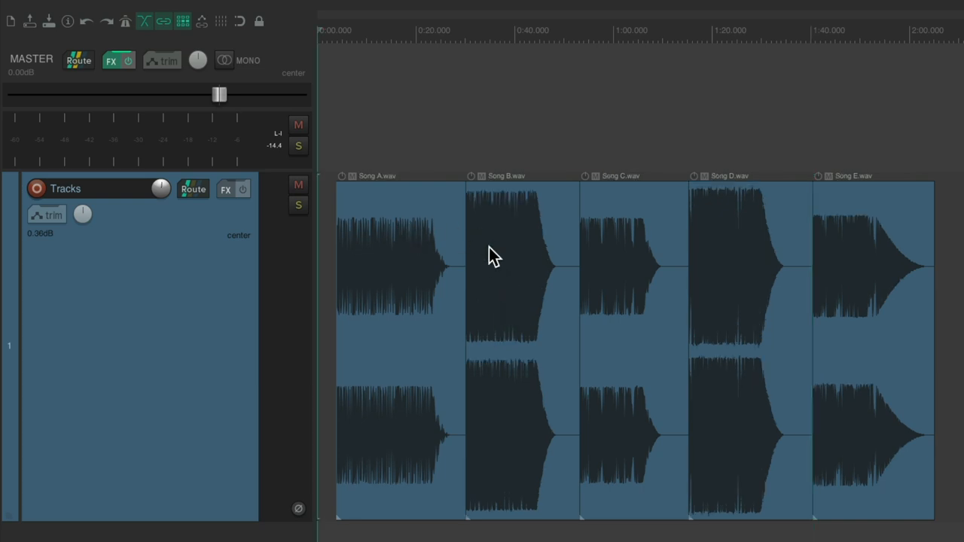
mouse_move(237, 294)
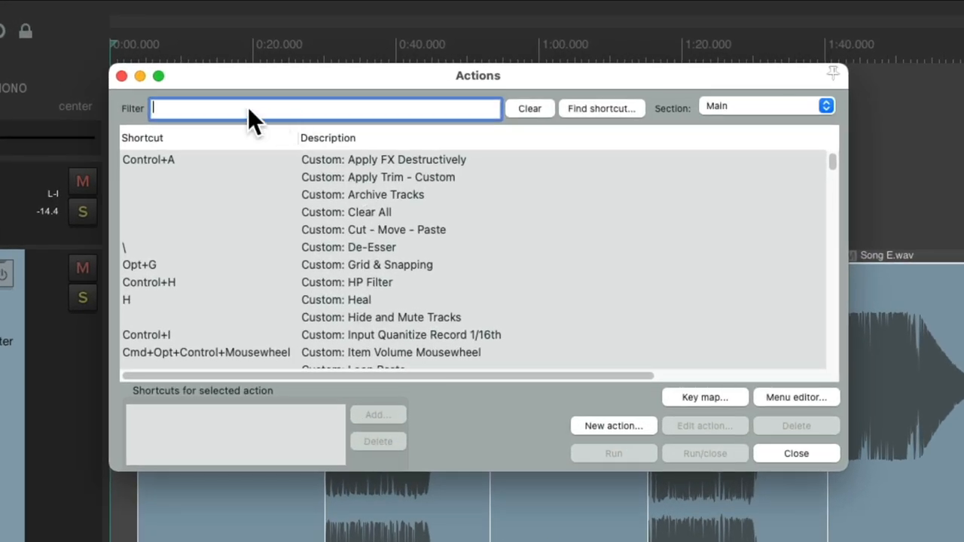
Step: Filter actions for 'calculate' and select 'Calculate loudness of selected items via dry run render'
type("calculate")
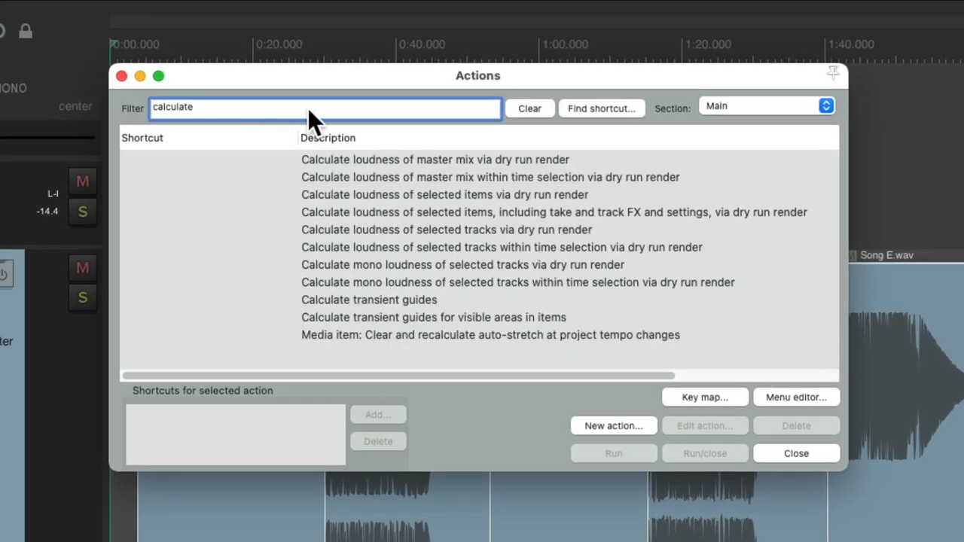
mouse_move(497, 267)
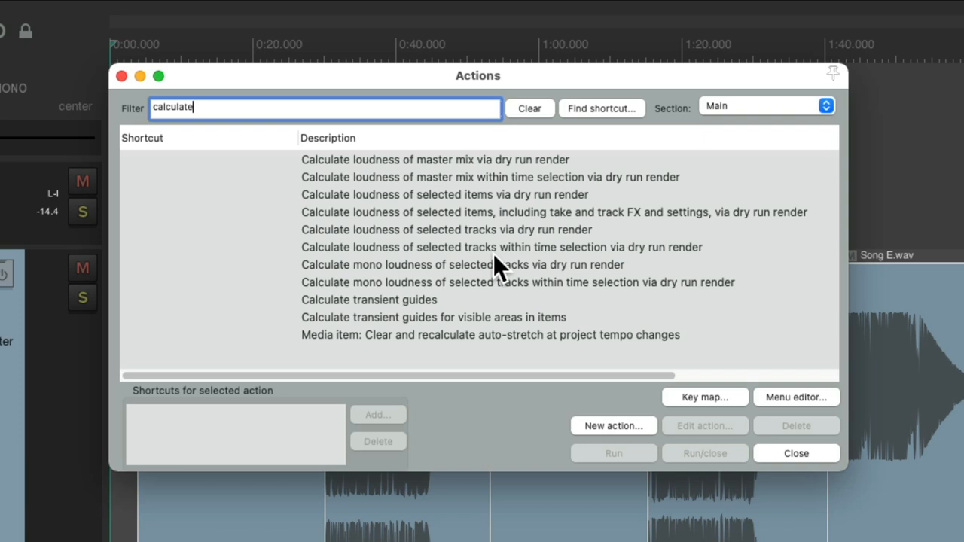
mouse_move(508, 207)
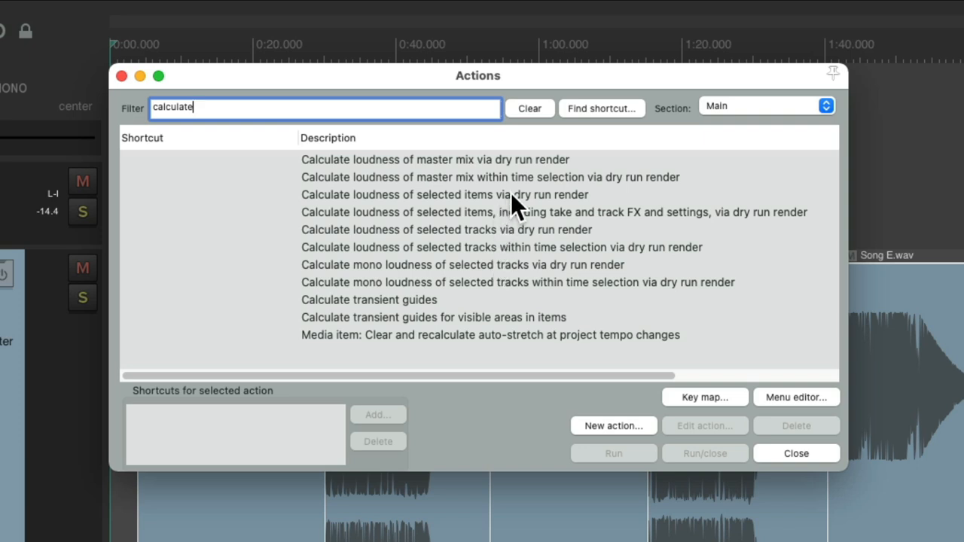
left_click(437, 194)
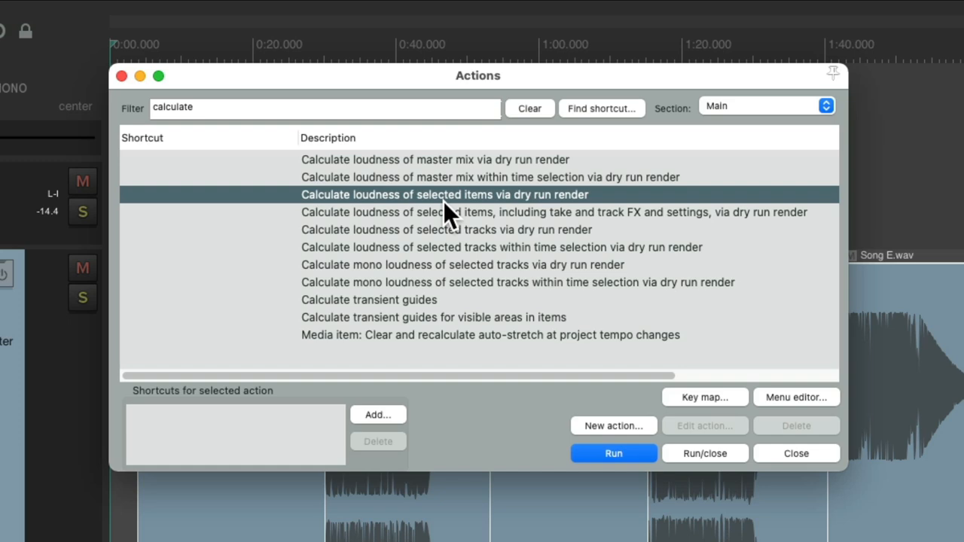
mouse_move(622, 211)
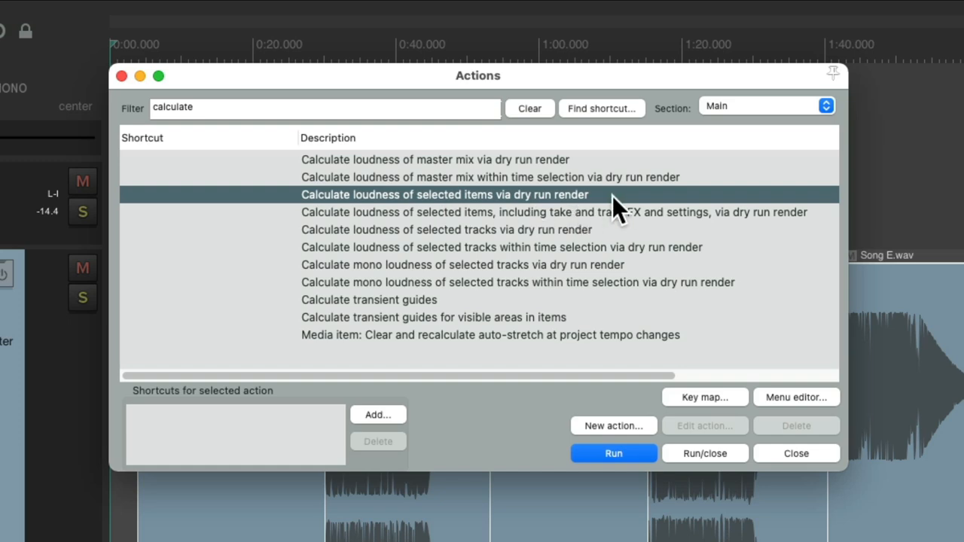
Step: Dry-run render the five songs for peak, clip, RMS-I, LRA and LUFS-I, then close
left_click(613, 452)
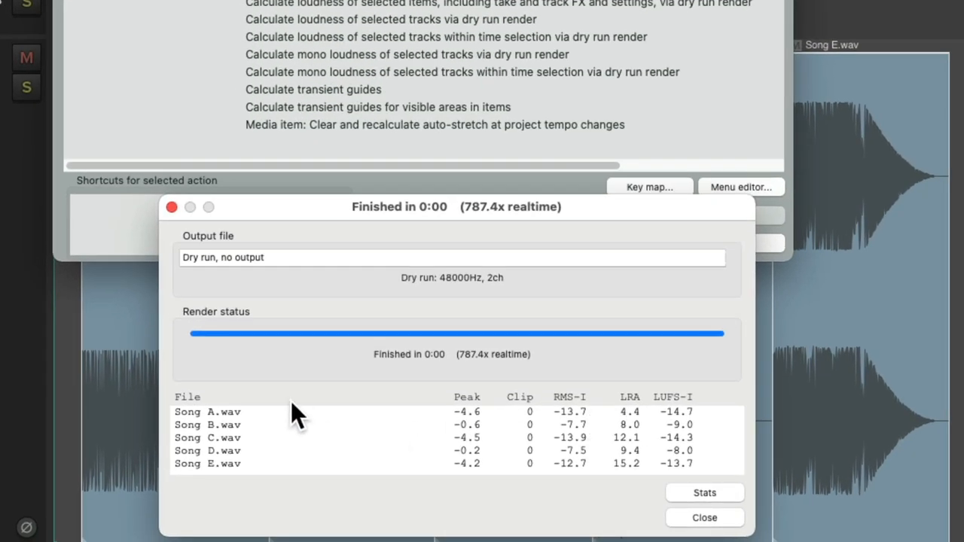
mouse_move(512, 452)
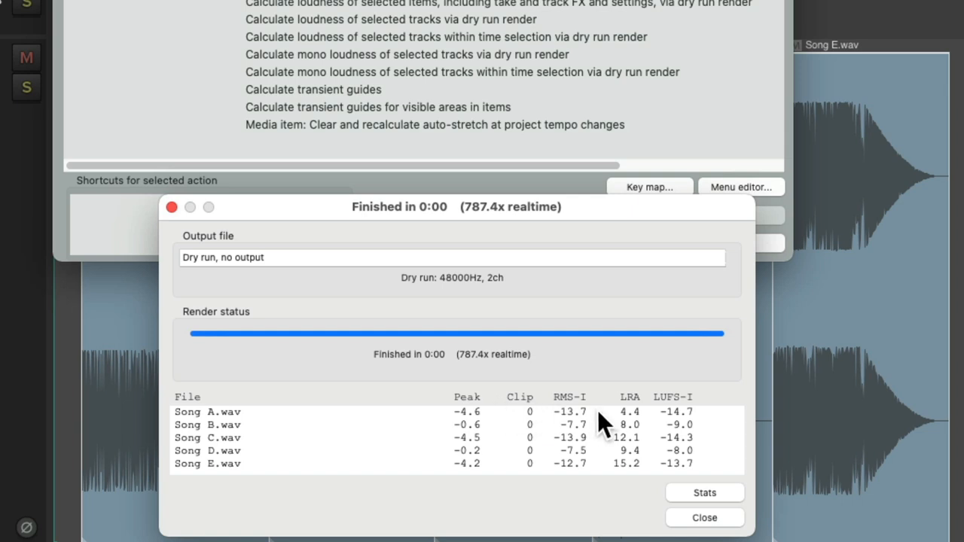
mouse_move(704, 448)
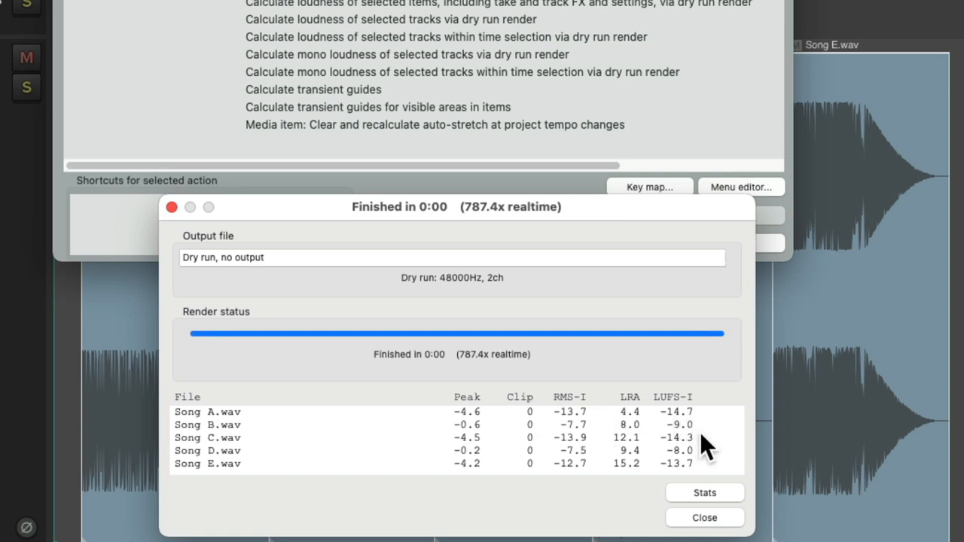
mouse_move(721, 450)
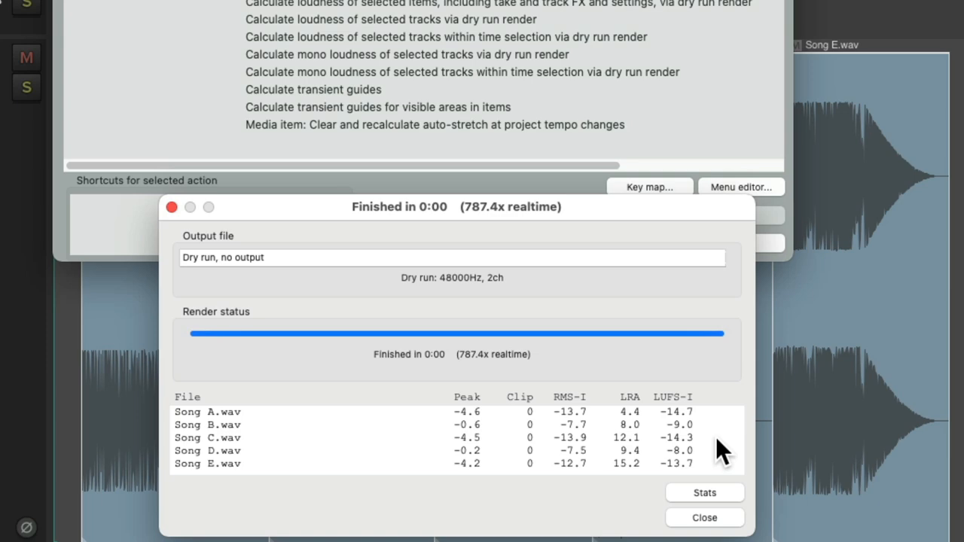
left_click(703, 517)
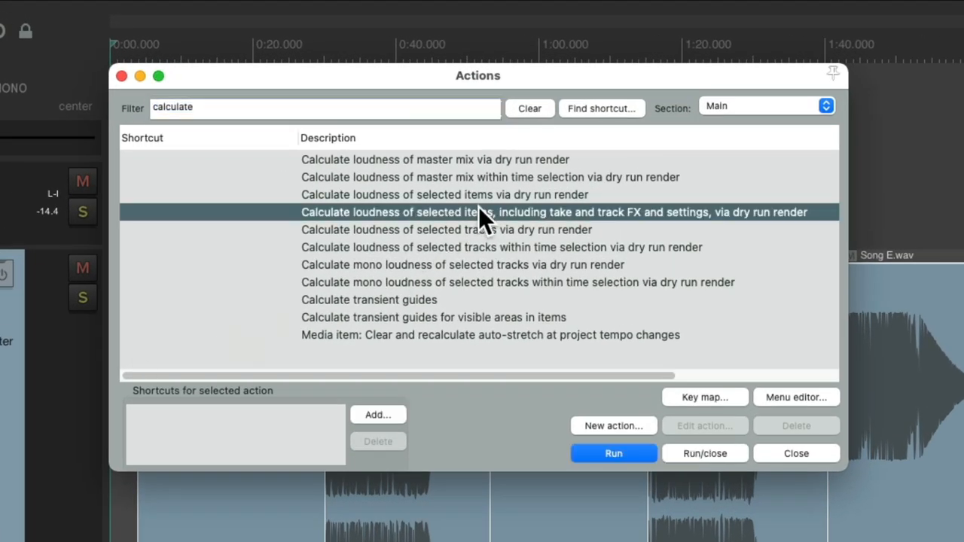
mouse_move(428, 235)
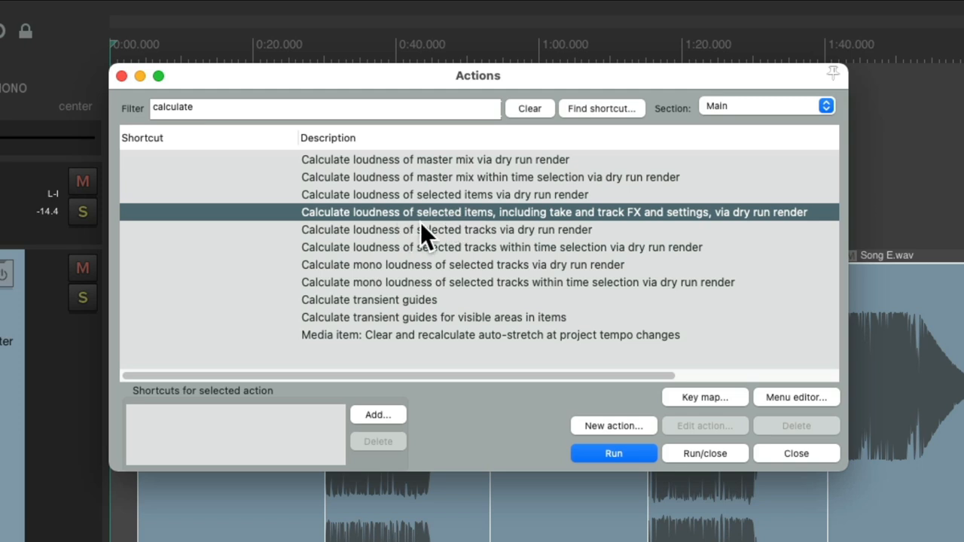
mouse_move(489, 234)
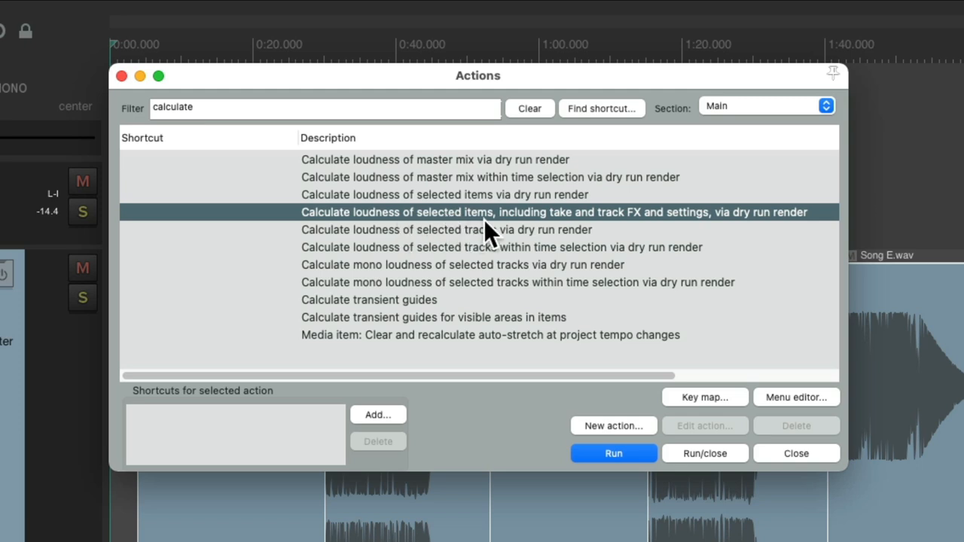
mouse_move(644, 237)
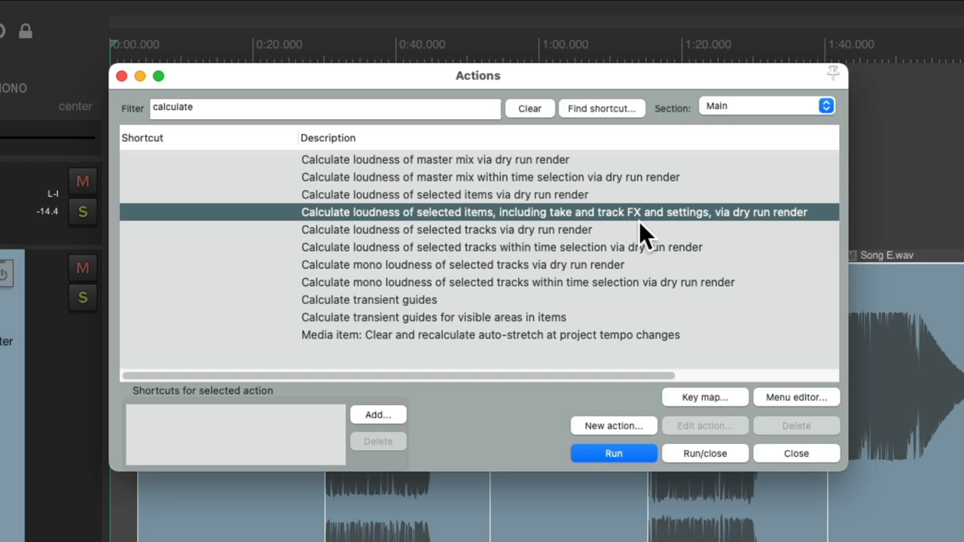
mouse_move(689, 237)
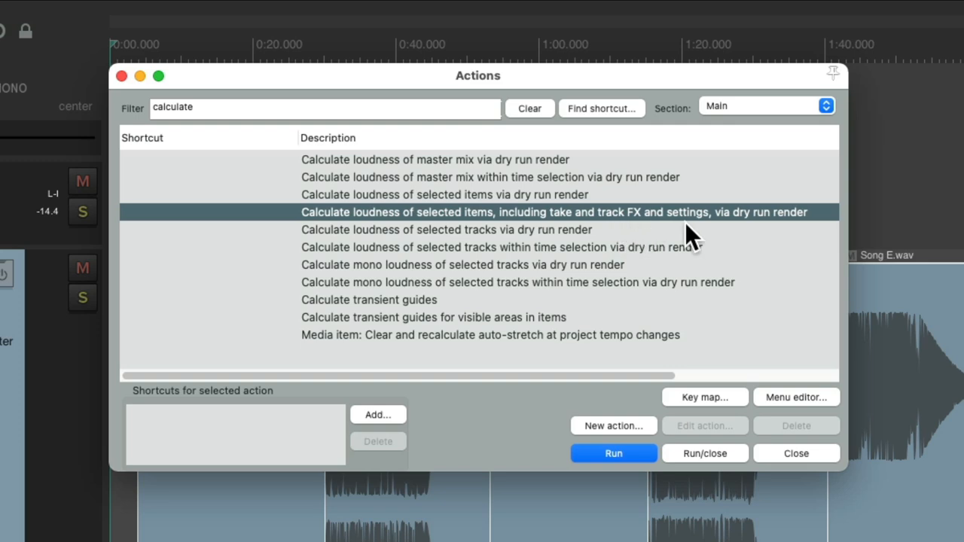
Step: Run the FX-inclusive loudness calculation, showing Song D at +0.2 peak with 7 clips
left_click(613, 452)
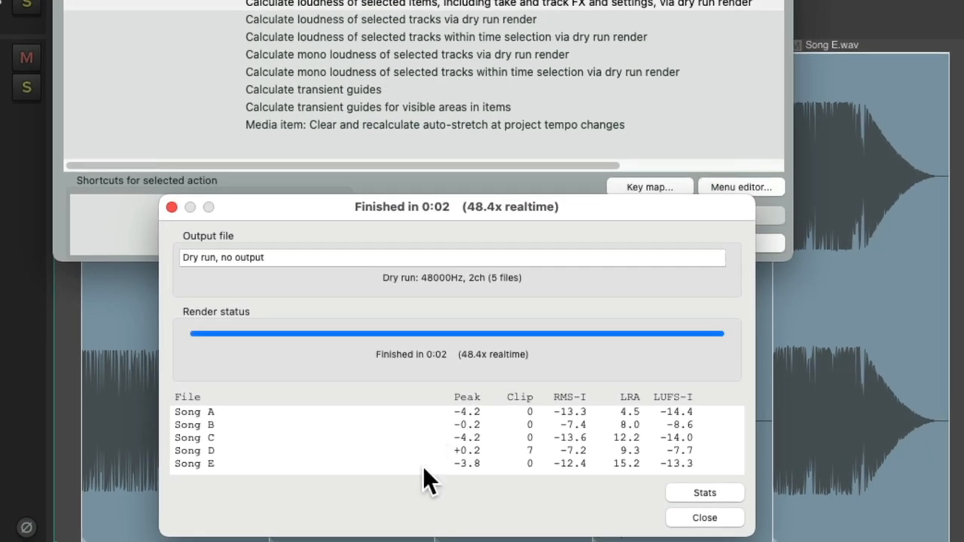
mouse_move(519, 456)
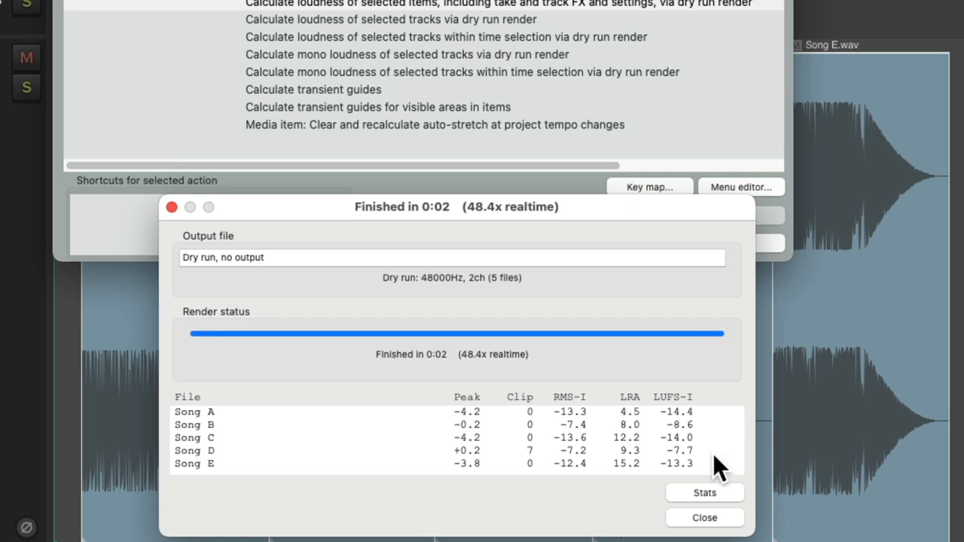
left_click(704, 518)
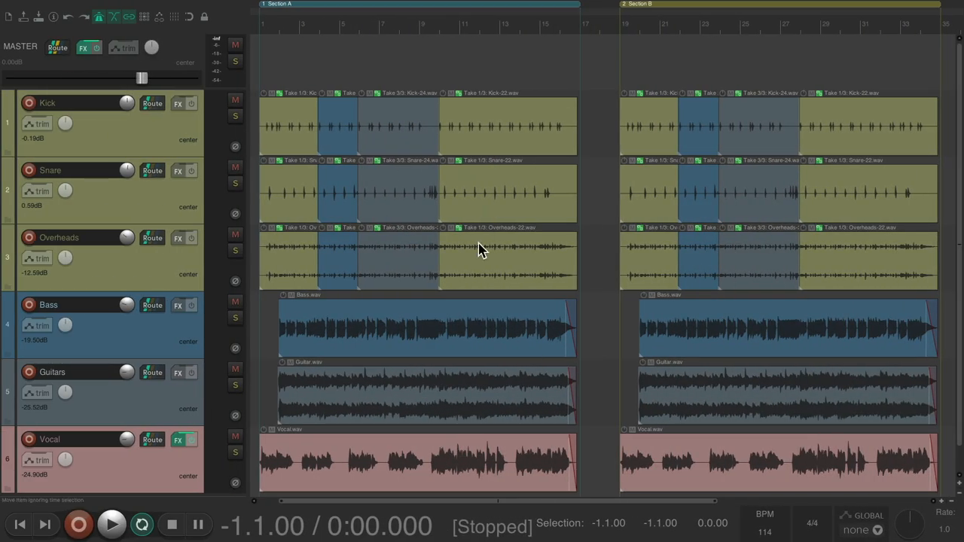
mouse_move(373, 228)
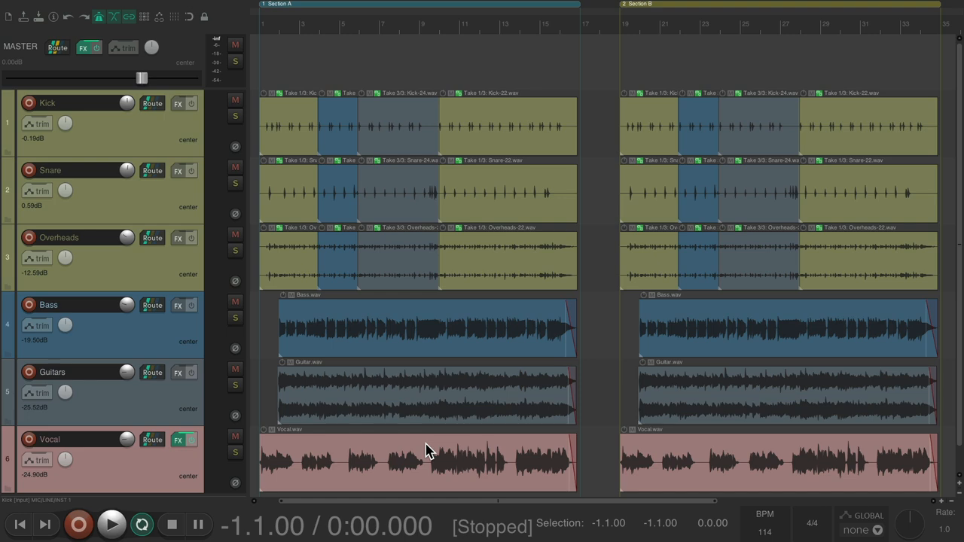
Step: Open the Actions menu in the Section A/Section B multitrack project
left_click(385, 9)
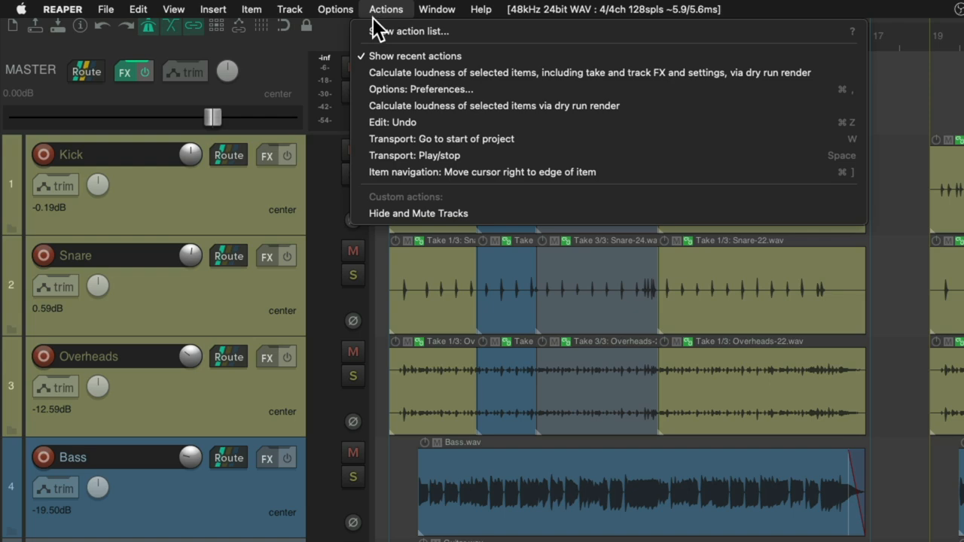
Step: Run 'Calculate loudness of master mix via dry run render' from the Actions list
left_click(409, 31)
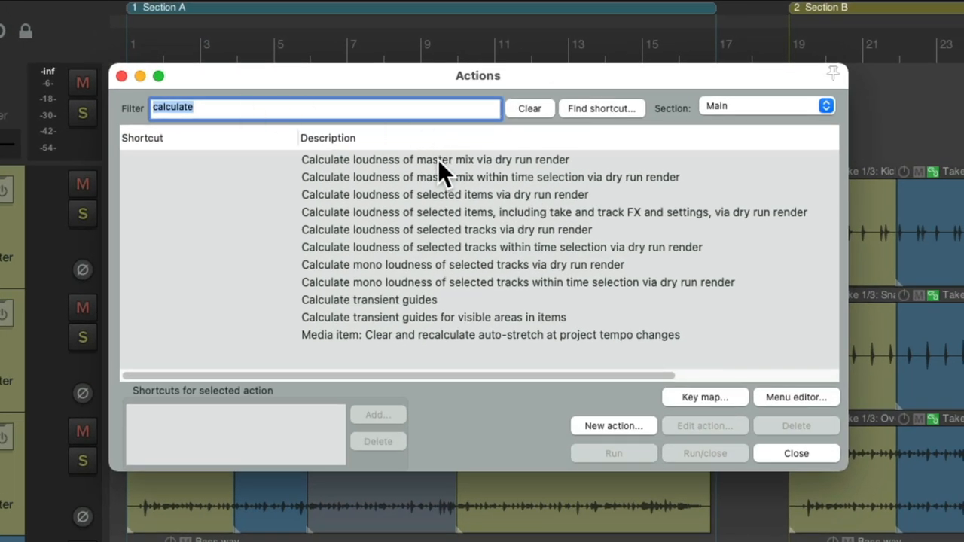
left_click(435, 159)
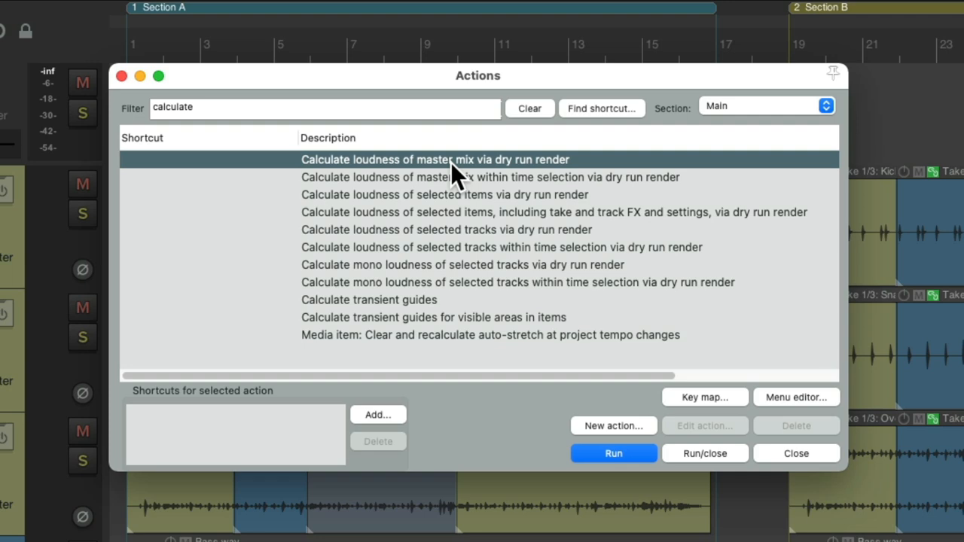
mouse_move(490, 181)
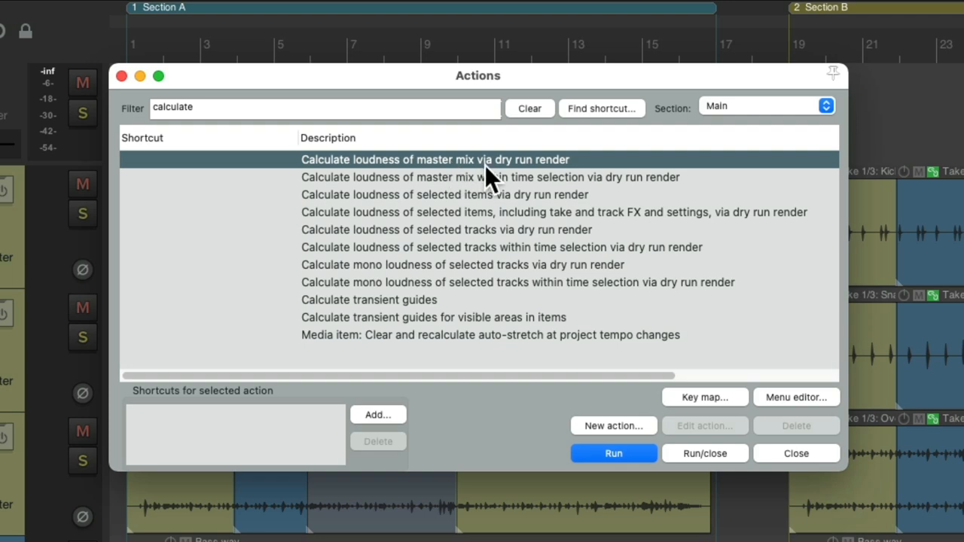
left_click(613, 453)
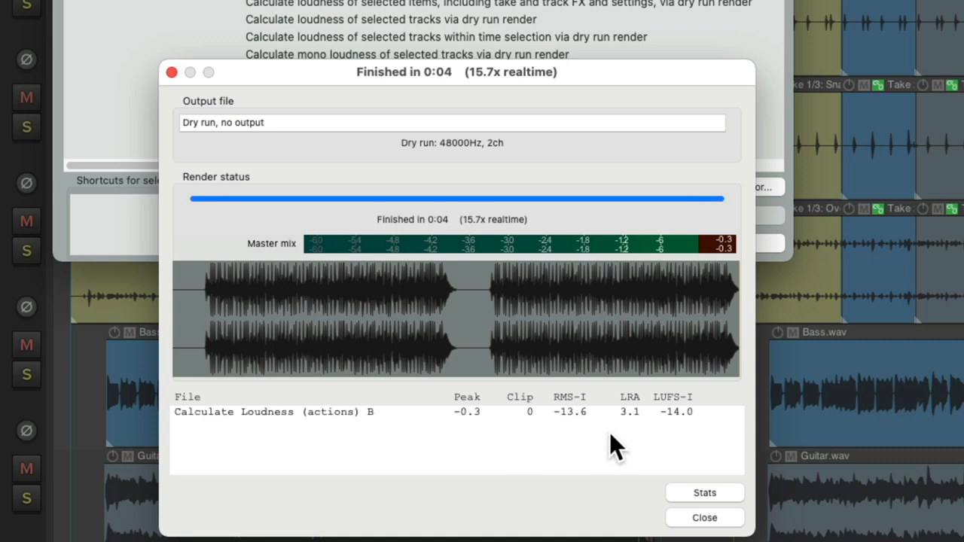
mouse_move(574, 435)
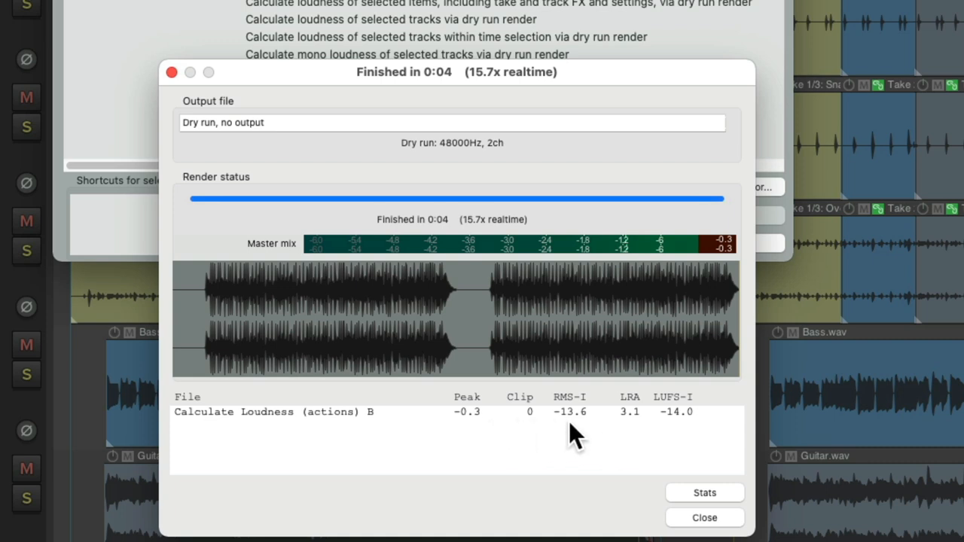
mouse_move(693, 437)
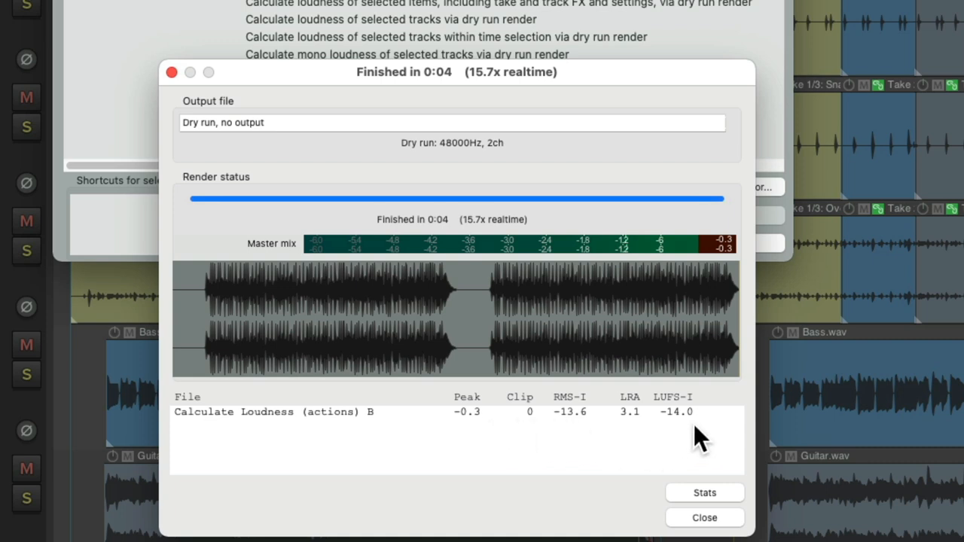
mouse_move(671, 440)
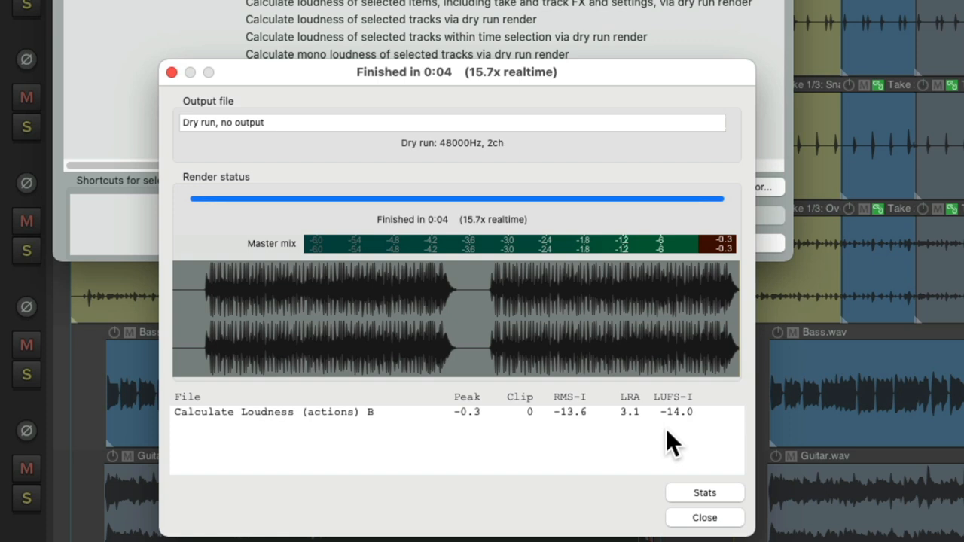
Step: Close the master mix results showing peak -0.3, RMS-I -13.6, LRA 3.1, LUFS-I -14.0
left_click(703, 517)
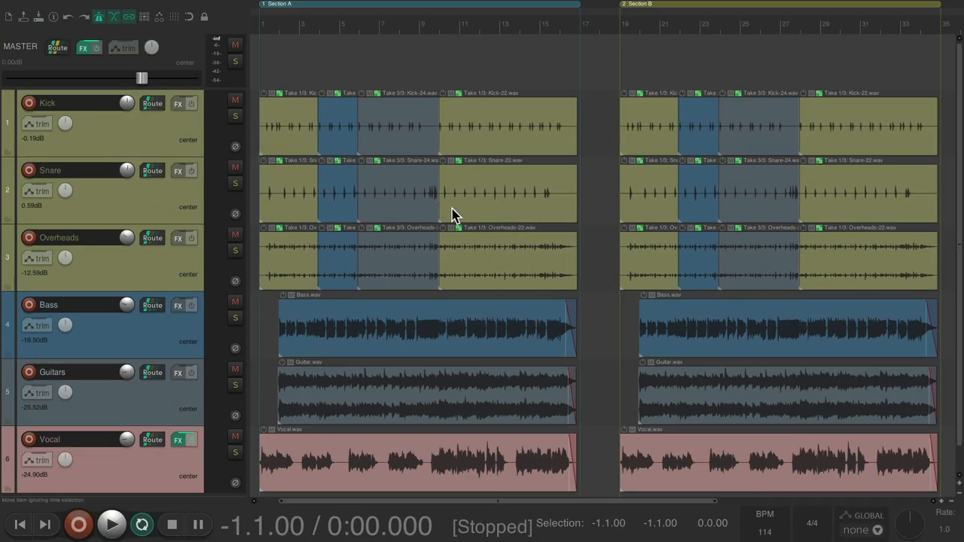
mouse_move(640, 248)
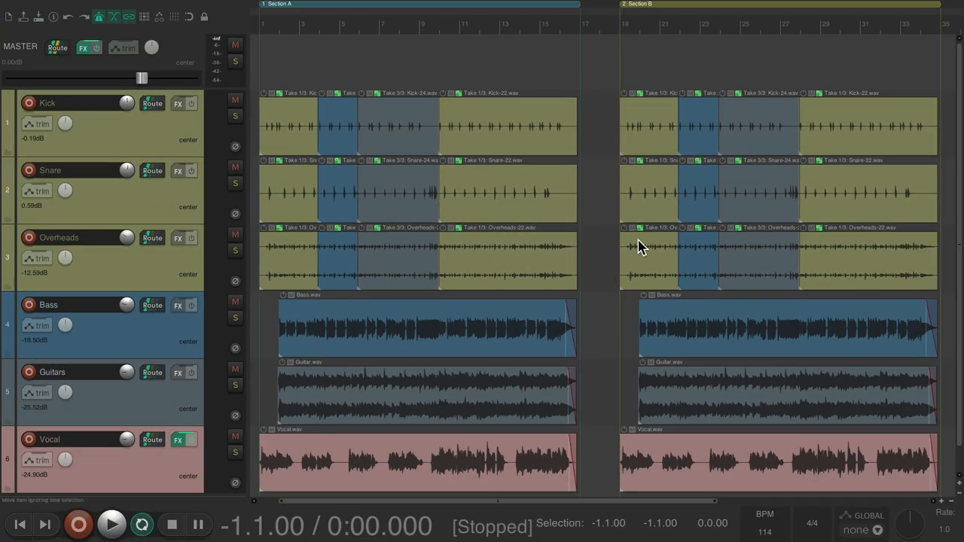
mouse_move(672, 160)
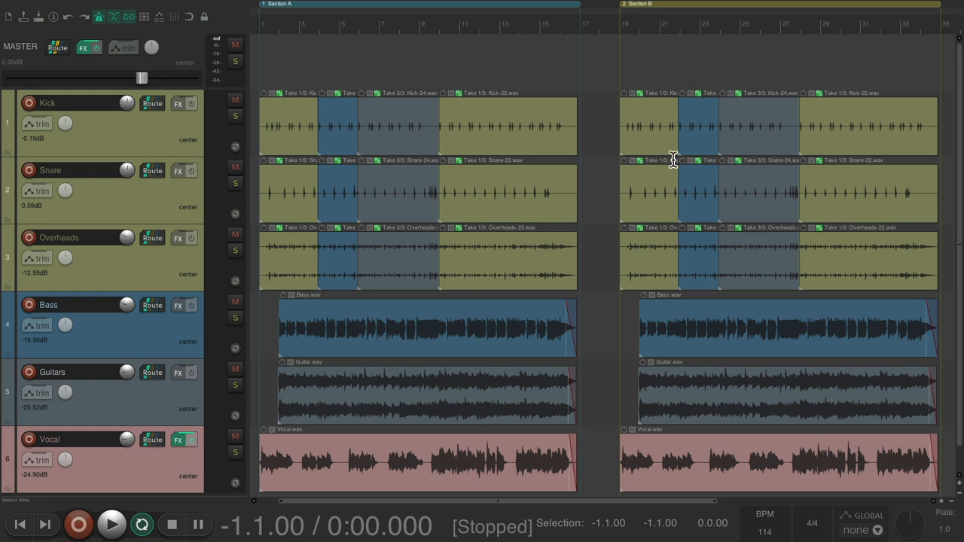
mouse_move(266, 60)
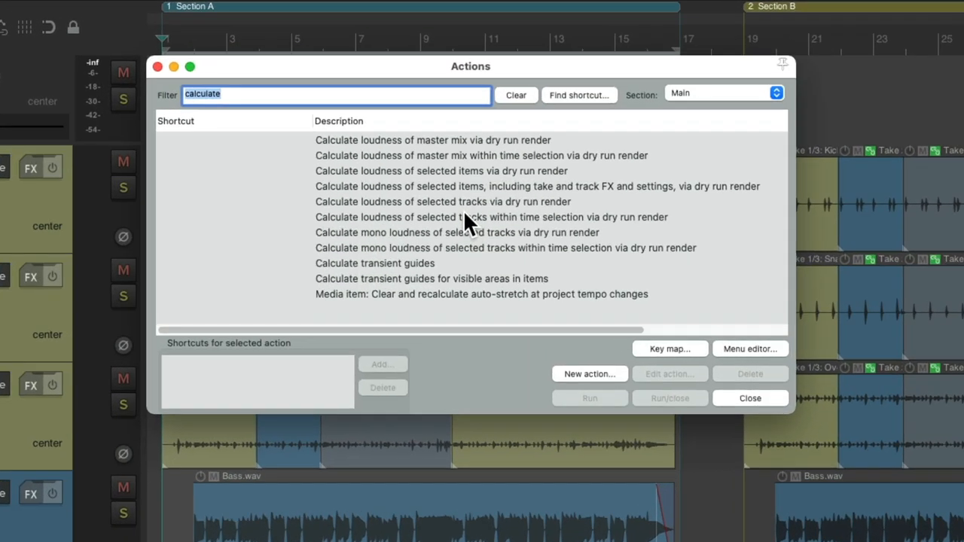
Step: Run 'Calculate loudness of master mix within time selection via dry run render'
left_click(489, 177)
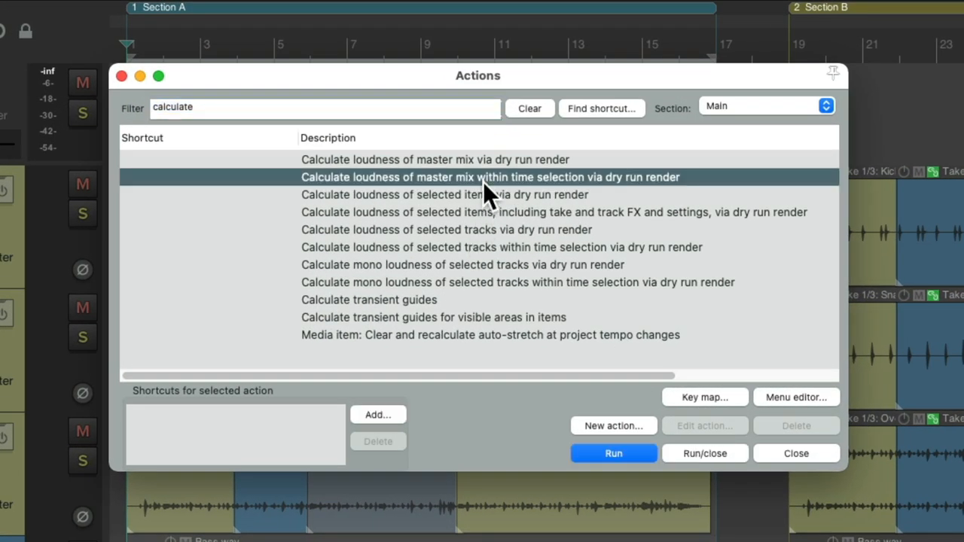
mouse_move(455, 199)
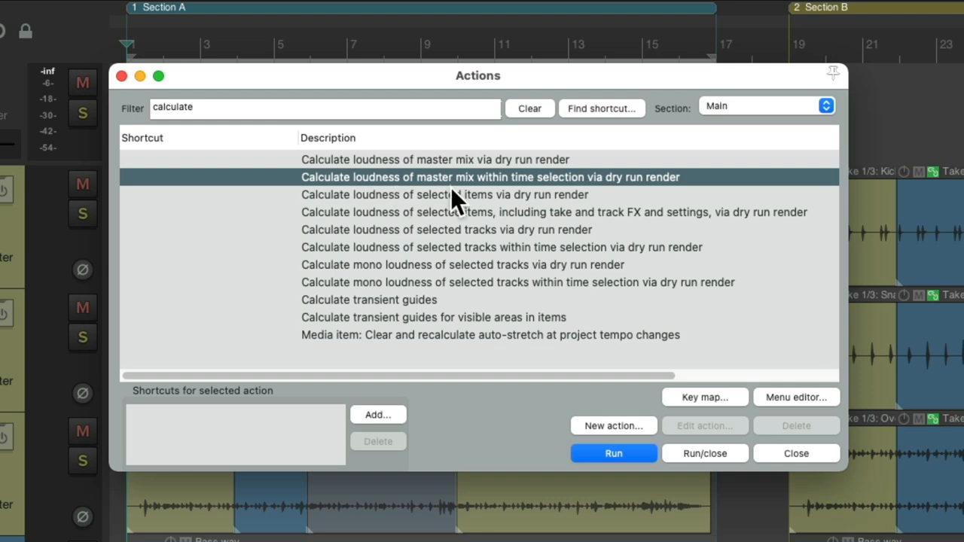
mouse_move(546, 198)
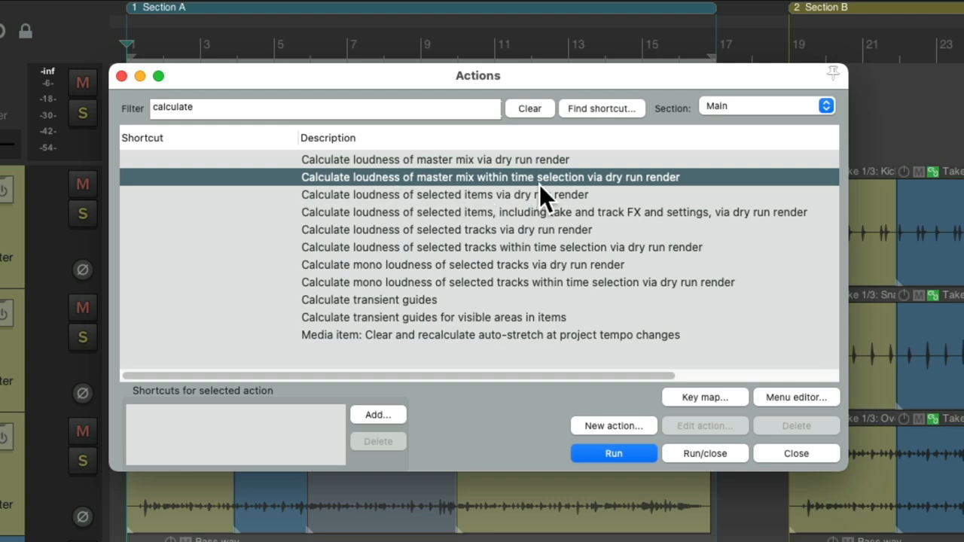
left_click(613, 453)
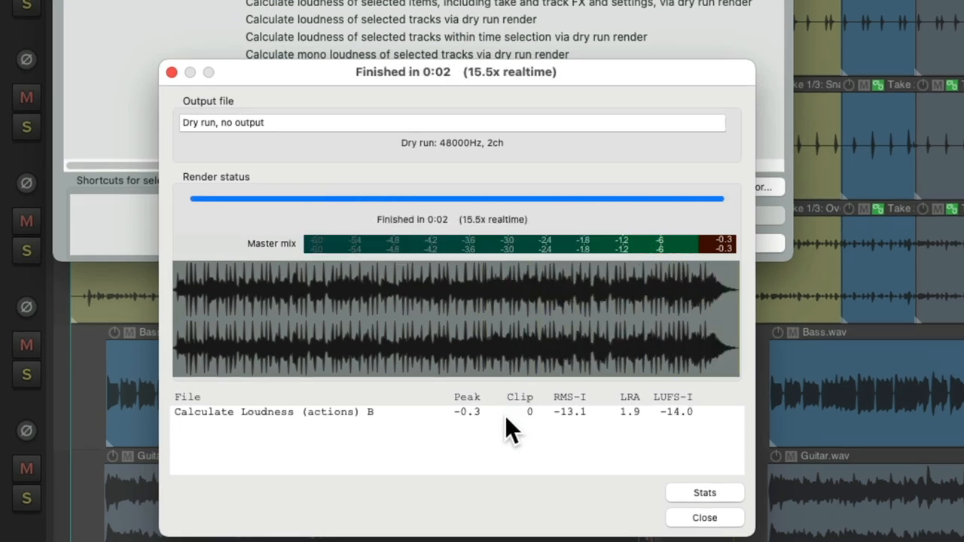
mouse_move(704, 437)
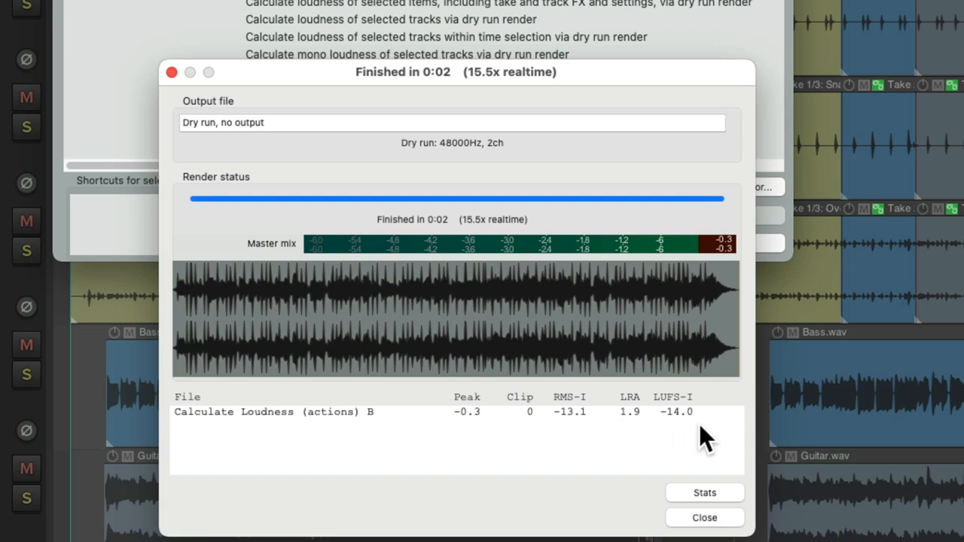
mouse_move(726, 531)
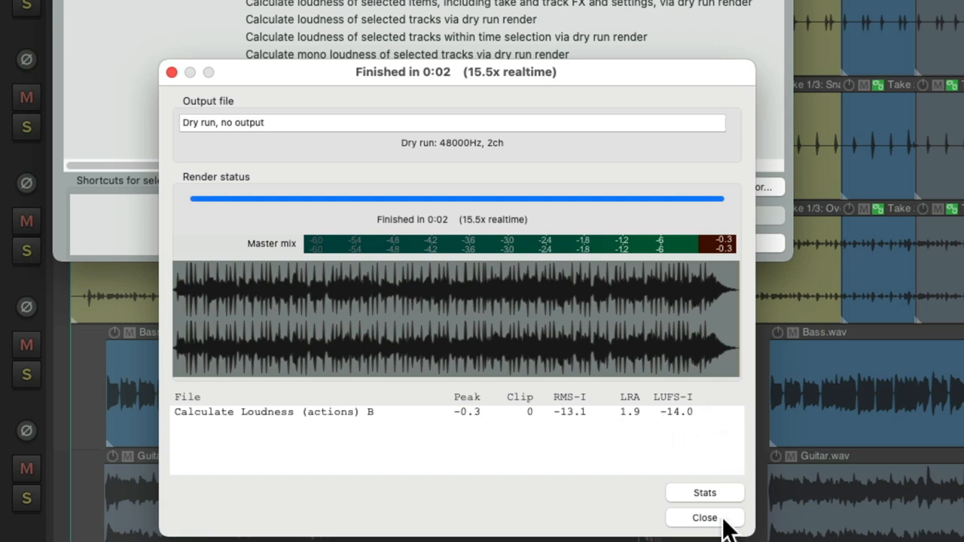
Step: Close the stats and rerun the time-selection master mix loudness action on Section B
left_click(704, 518)
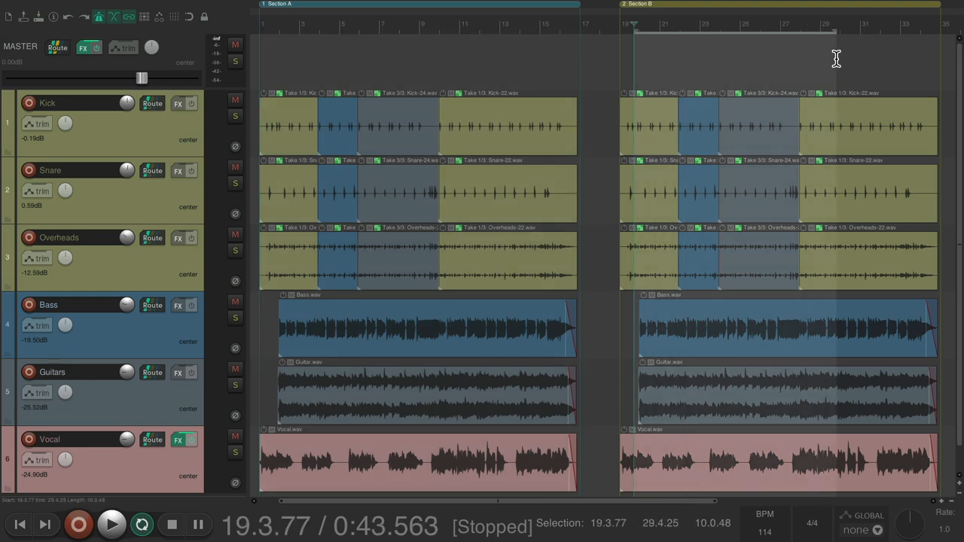
mouse_move(716, 11)
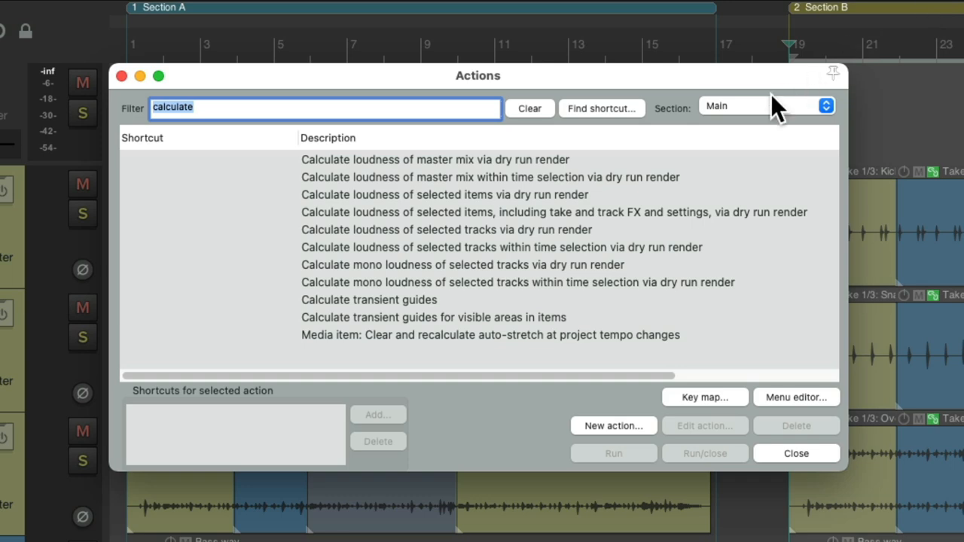
left_click(490, 177)
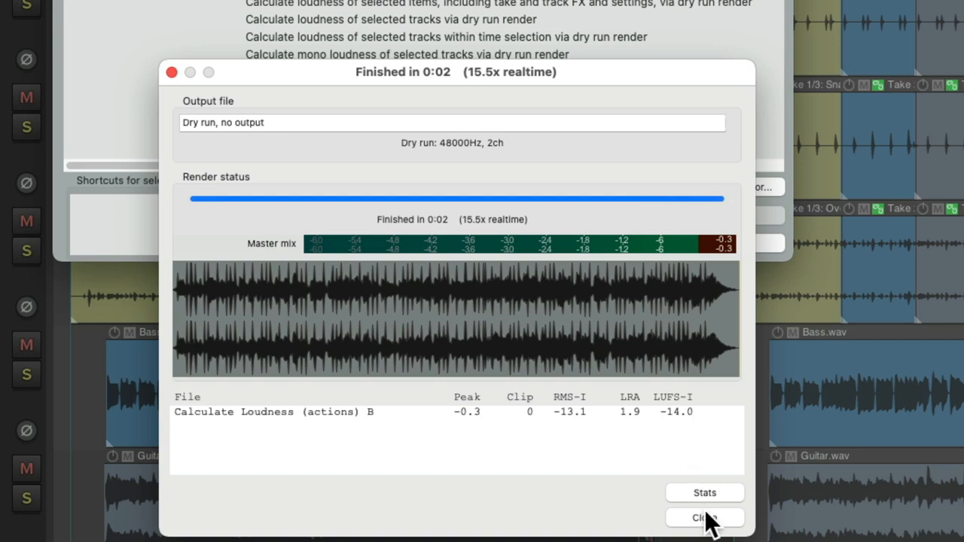
Step: Close the previous results and run 'Calculate loudness of selected tracks via dry run render'
left_click(703, 518)
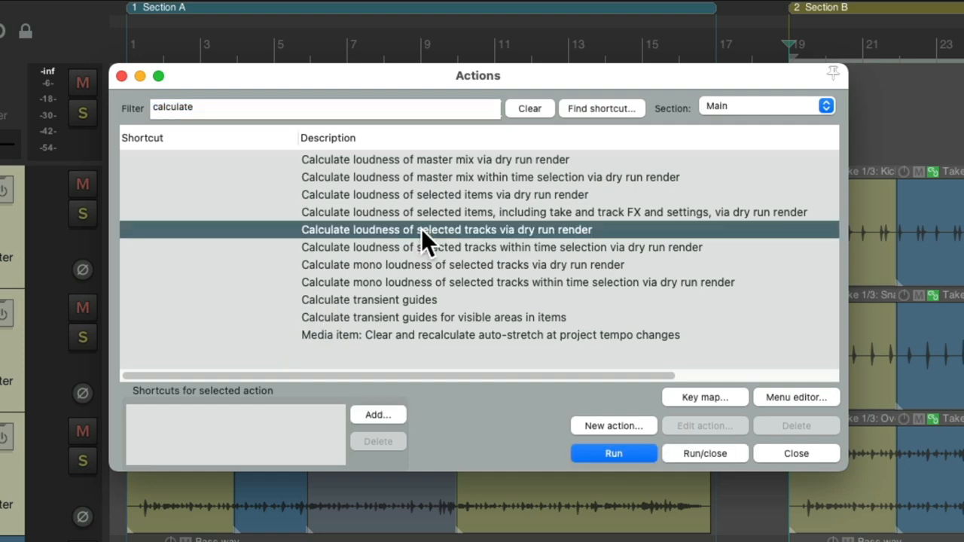
mouse_move(486, 239)
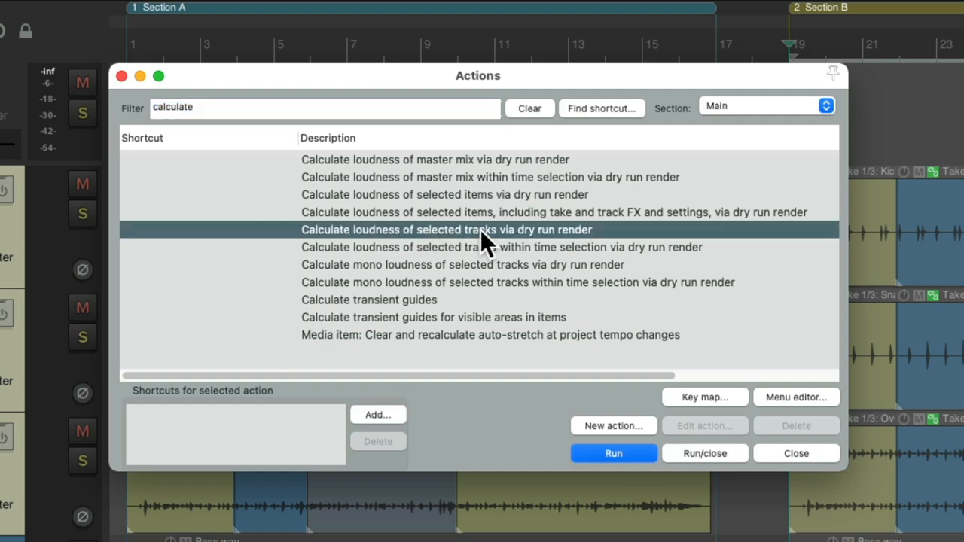
left_click(613, 453)
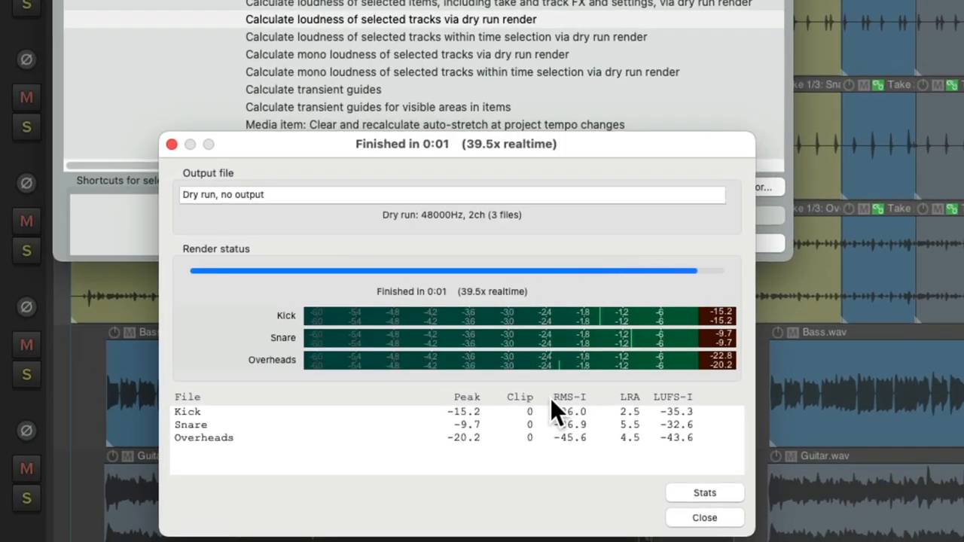
mouse_move(452, 433)
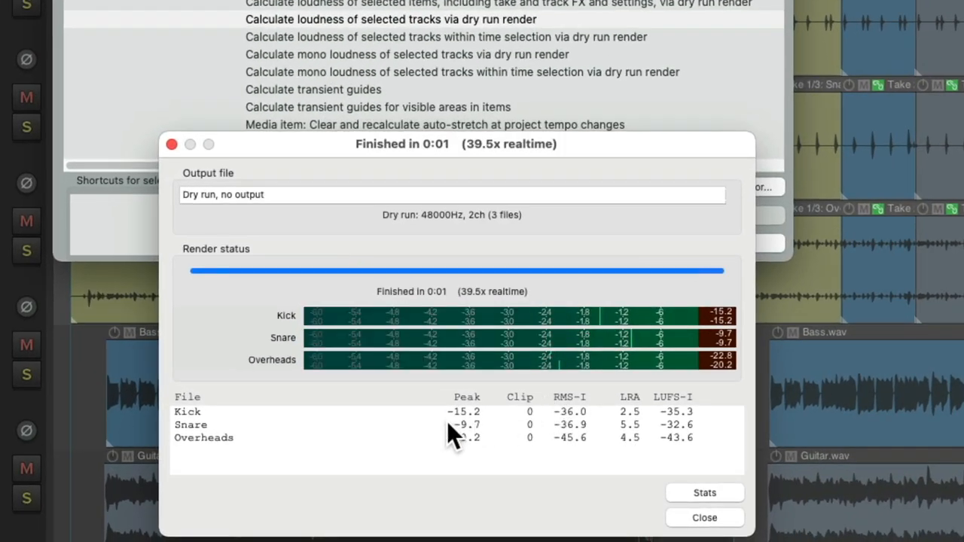
mouse_move(448, 455)
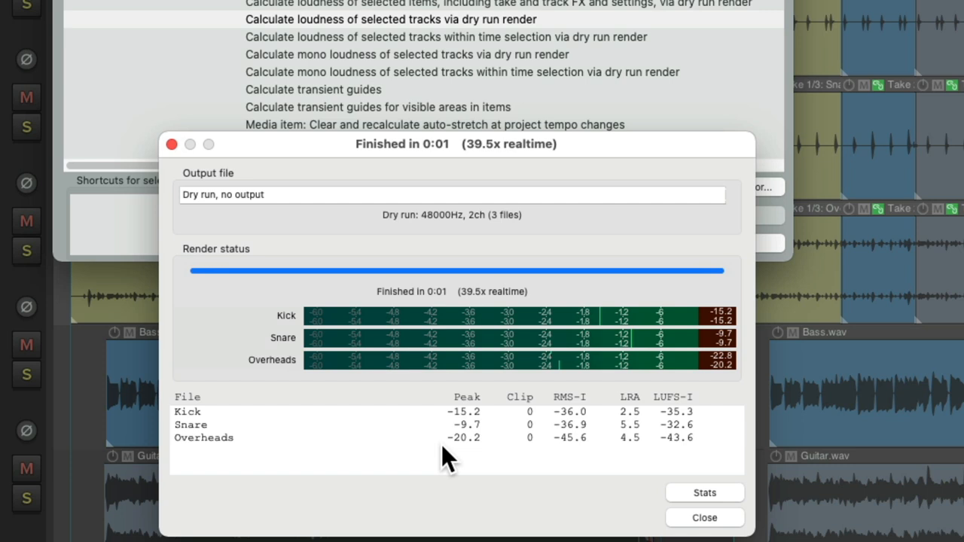
mouse_move(563, 418)
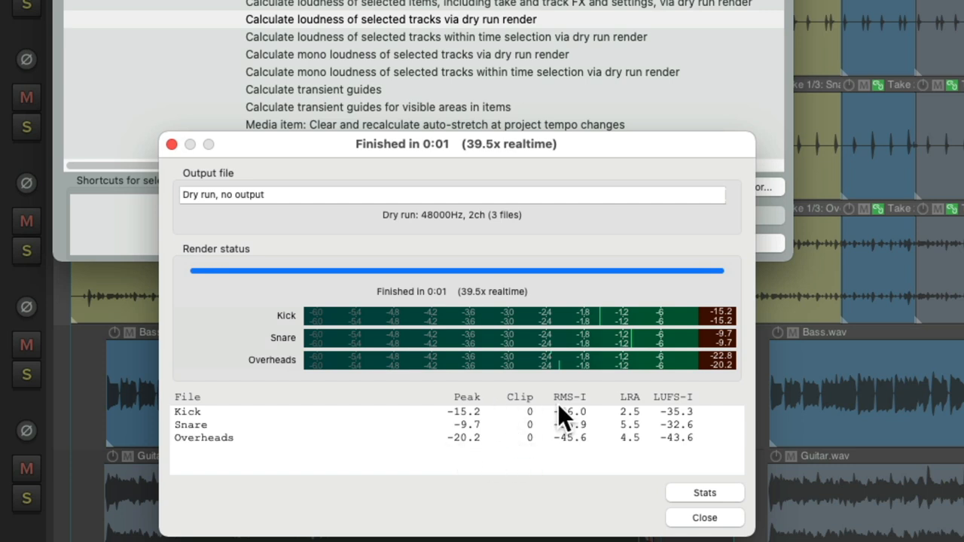
mouse_move(727, 452)
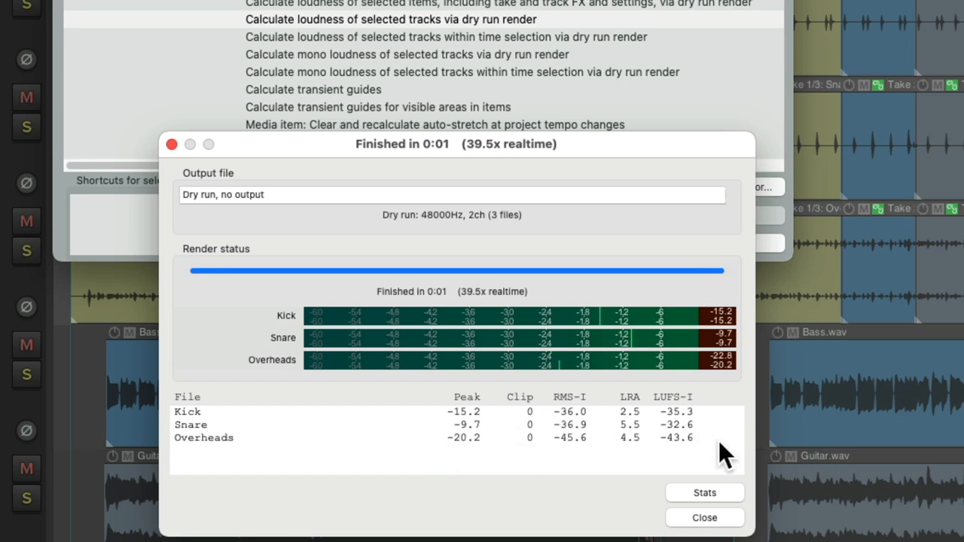
mouse_move(716, 441)
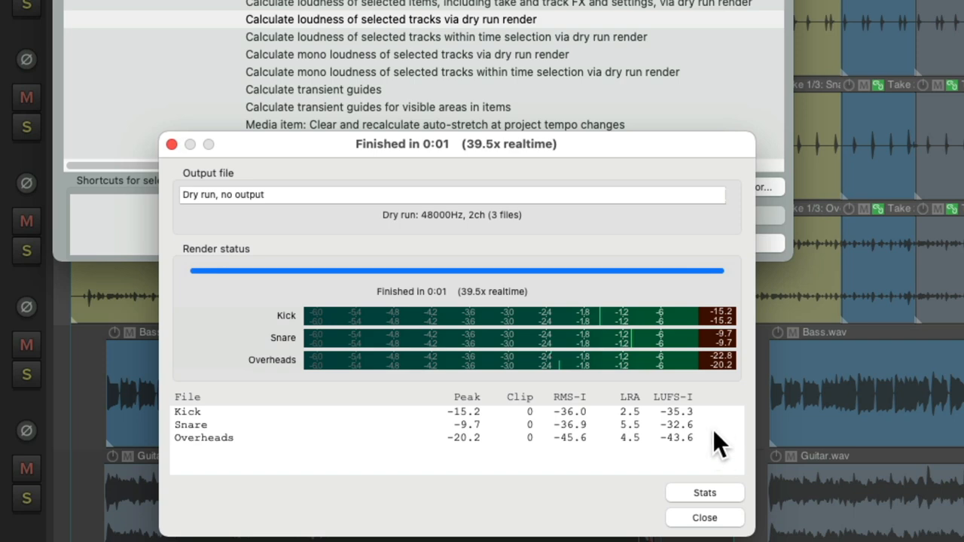
Step: Close the results and run the selected-tracks-within-time-selection loudness dry run for Kick, Snare, Overheads
left_click(704, 517)
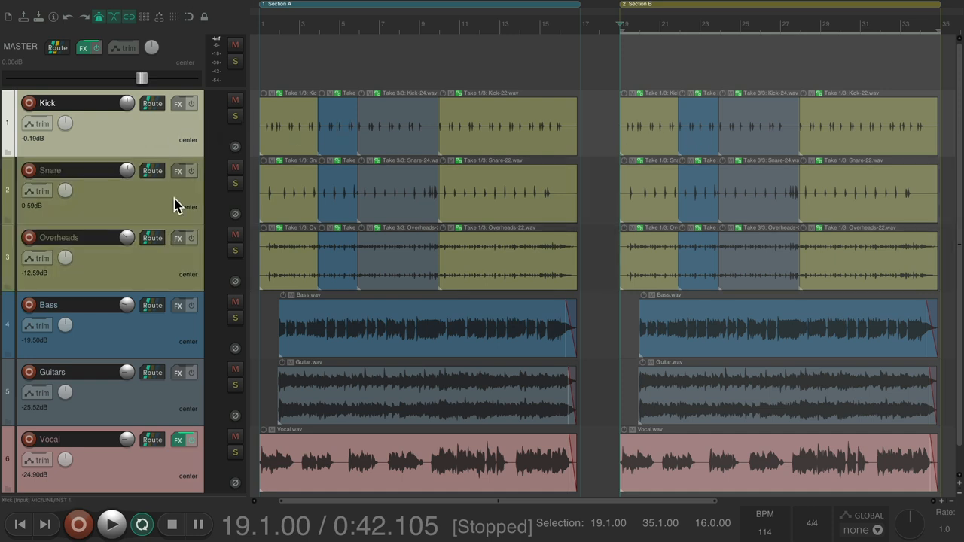
mouse_move(804, 64)
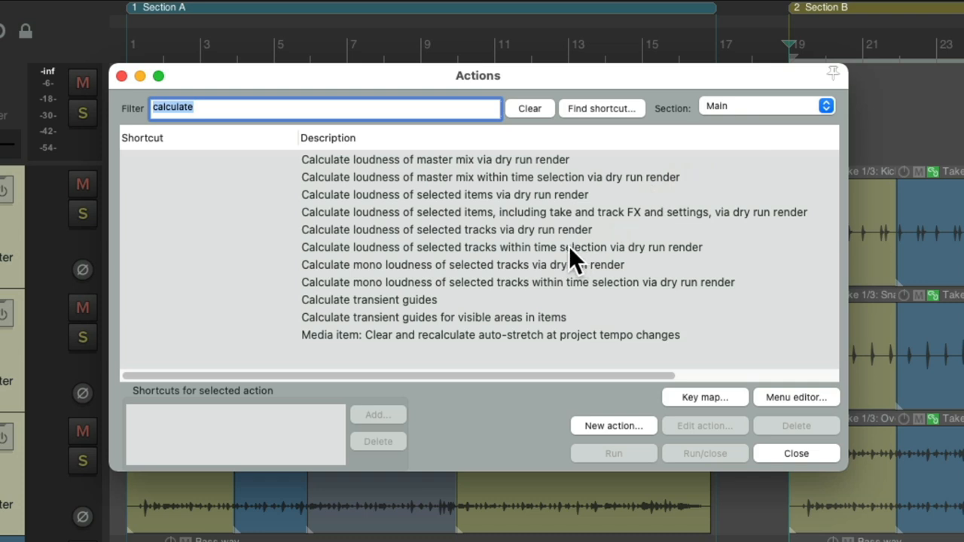
left_click(500, 247)
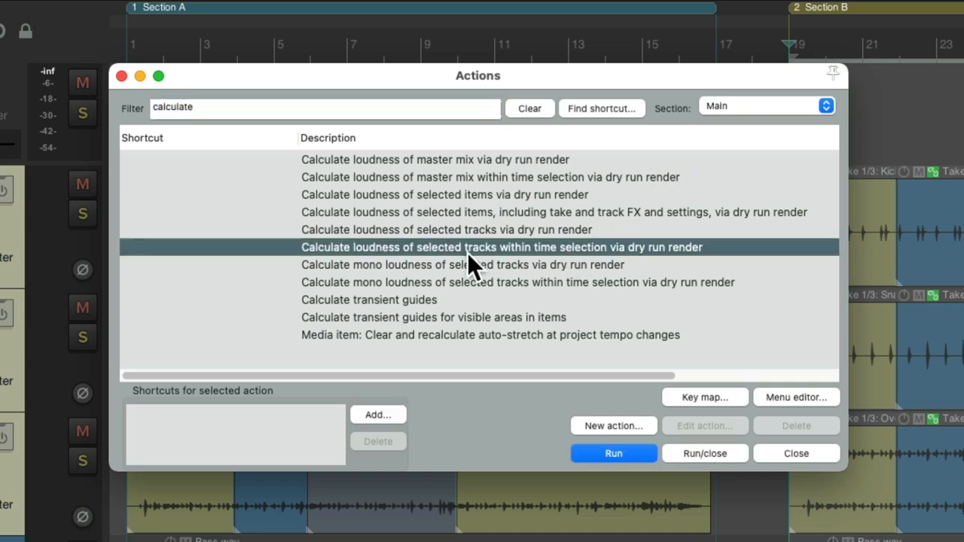
mouse_move(576, 267)
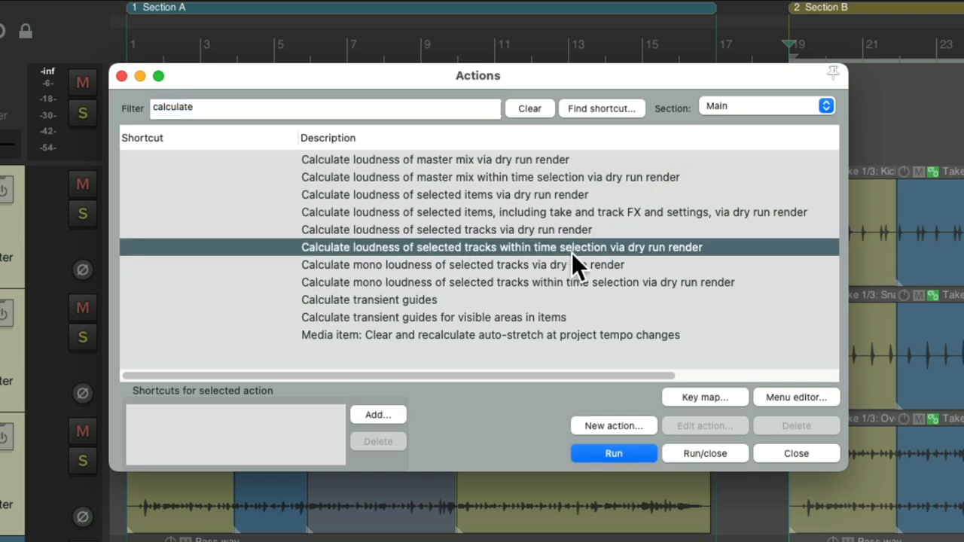
mouse_move(750, 258)
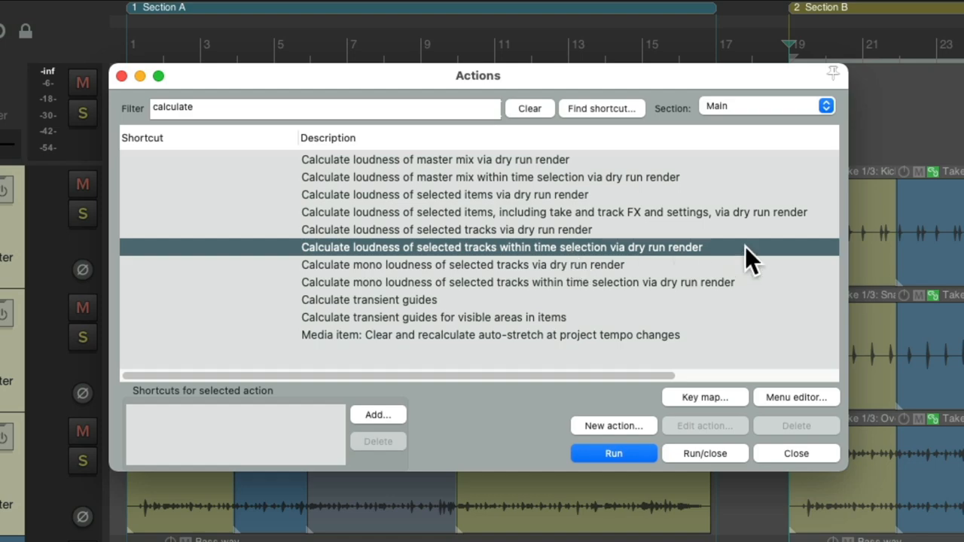
left_click(613, 453)
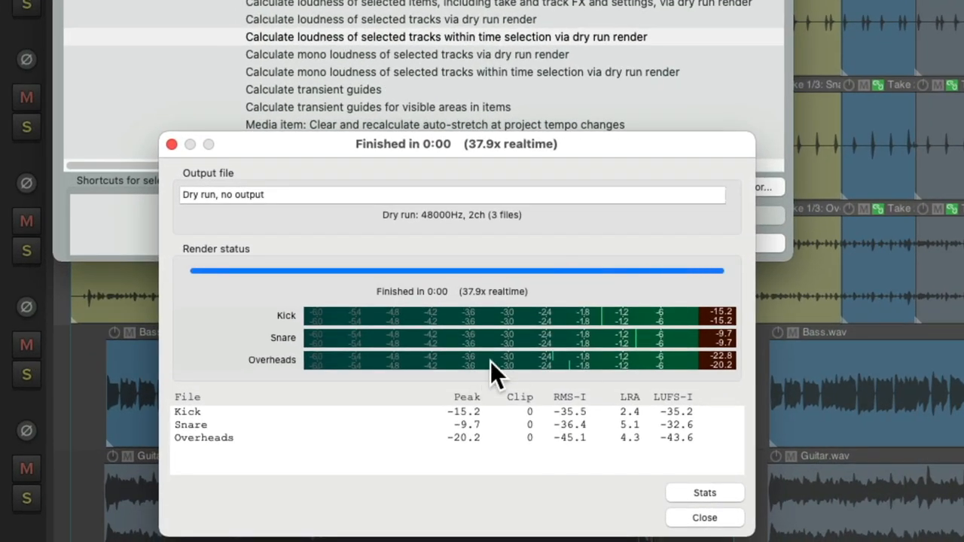
mouse_move(651, 357)
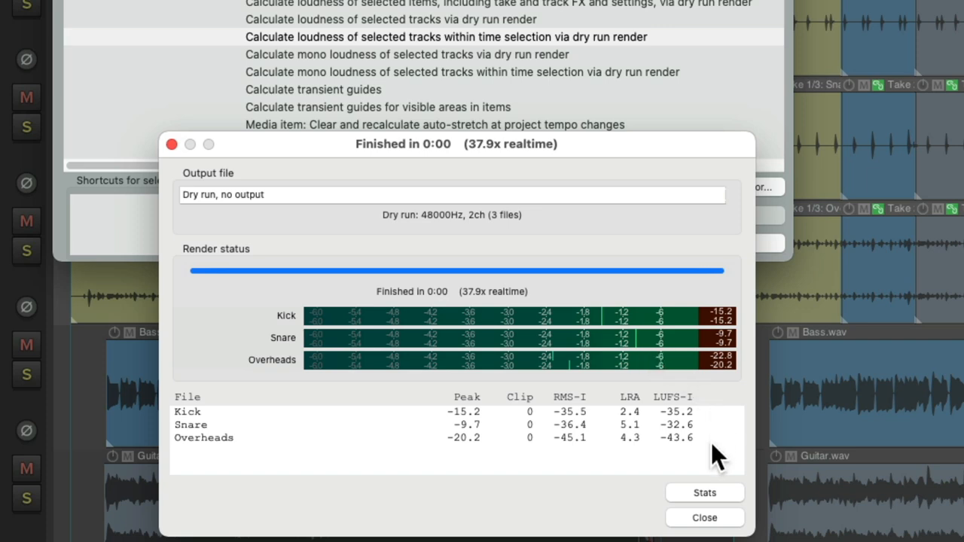
mouse_move(708, 519)
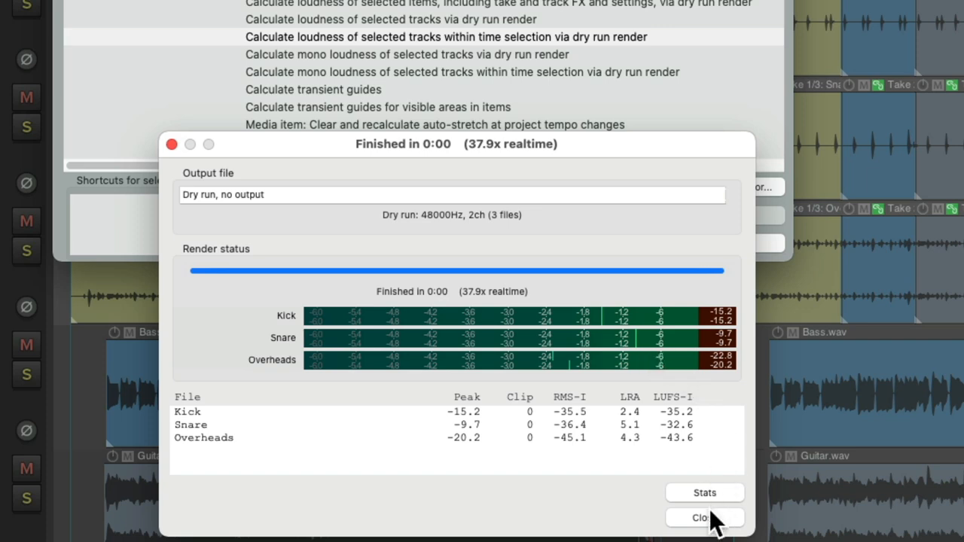
Step: Close the results and run 'Calculate mono loudness of selected tracks via dry run render'
left_click(700, 517)
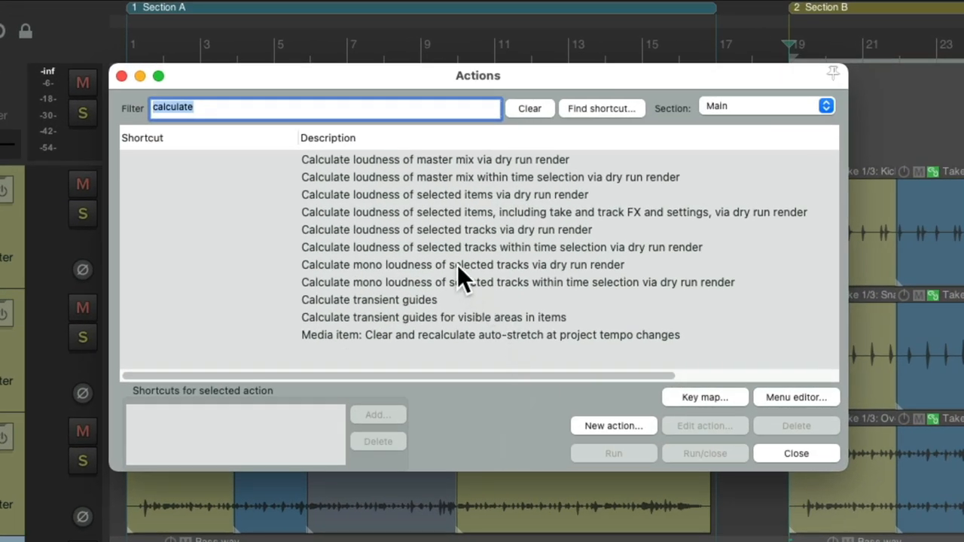
left_click(462, 264)
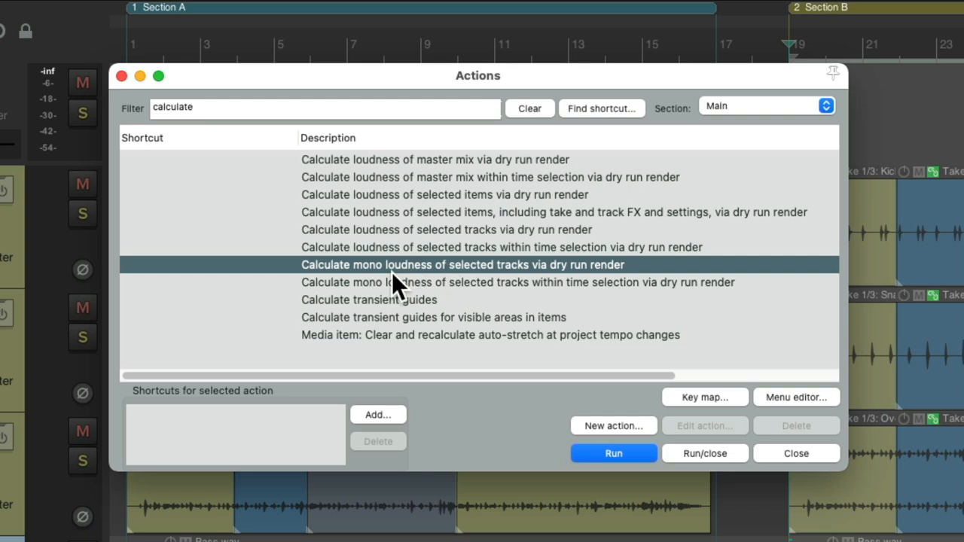
mouse_move(520, 279)
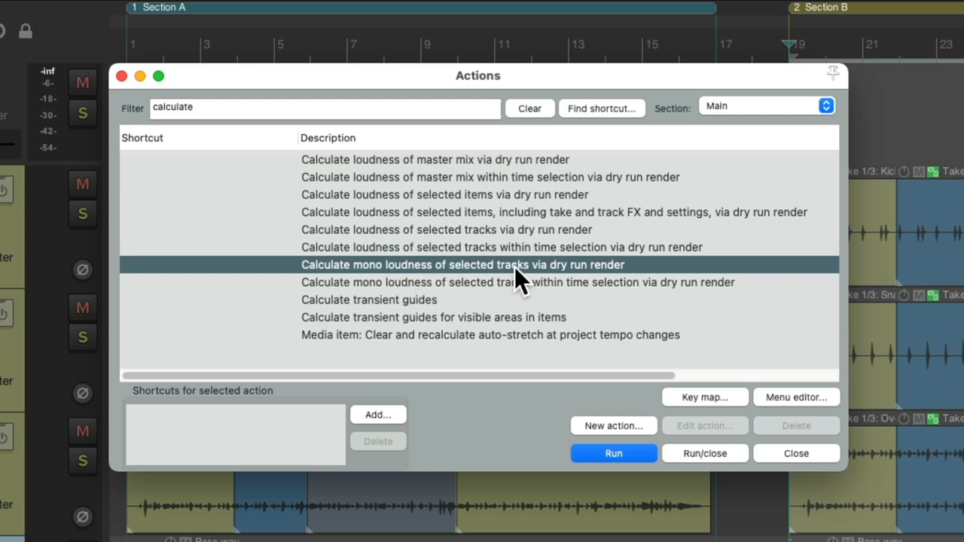
left_click(613, 452)
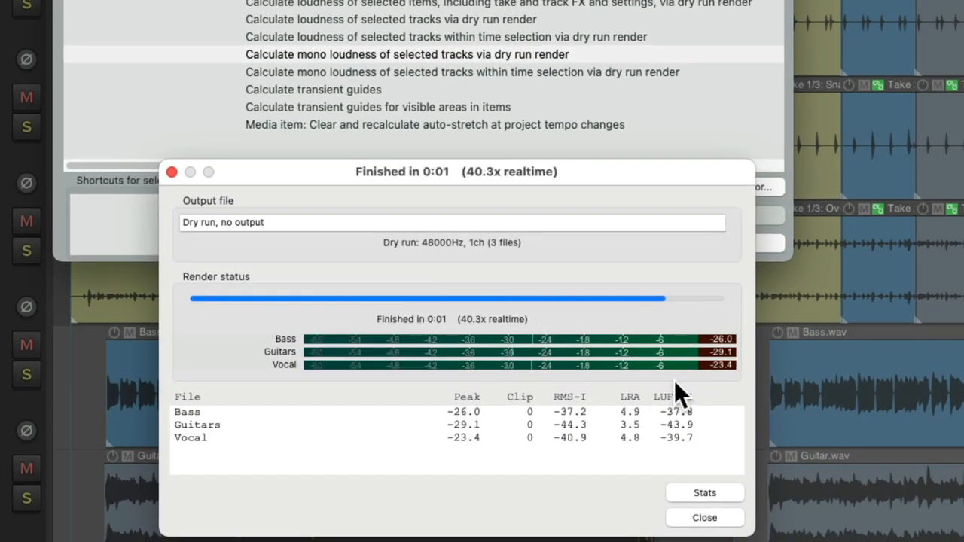
mouse_move(726, 422)
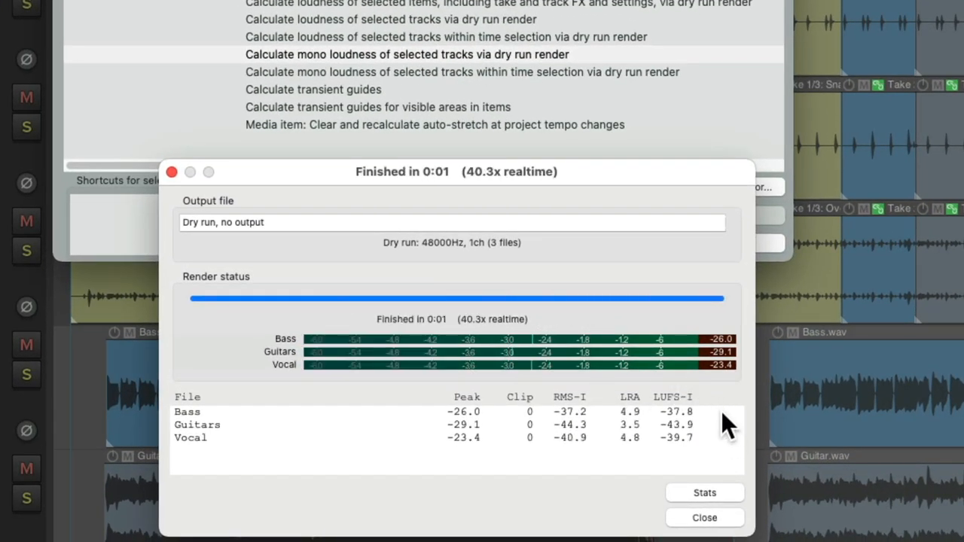
mouse_move(715, 527)
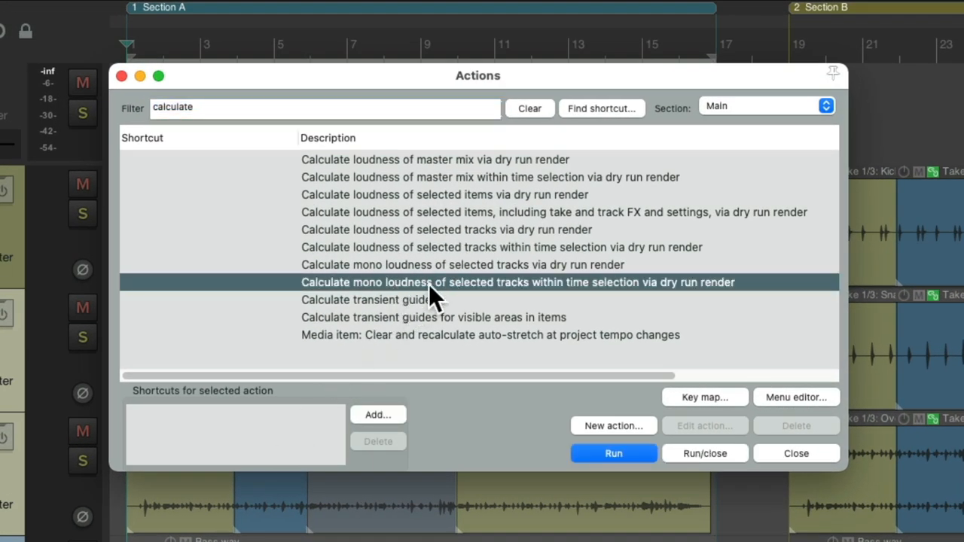
mouse_move(606, 297)
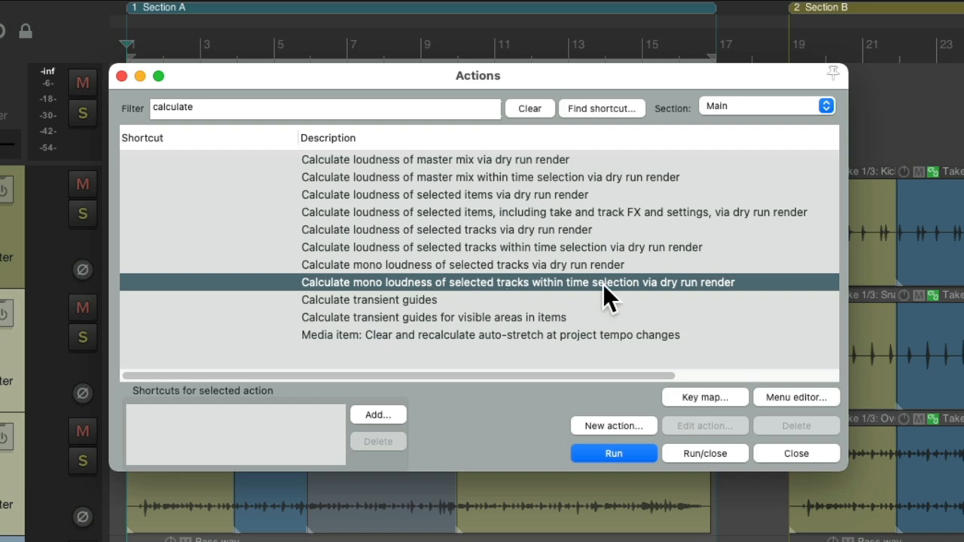
mouse_move(704, 300)
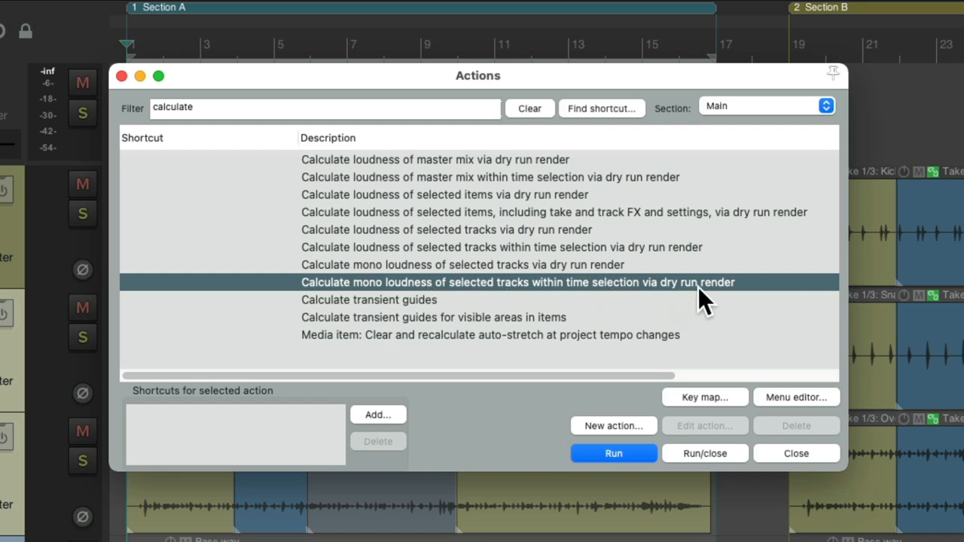
Step: Run the mono time-selection loudness dry run, then close results (Snare -35.7, Overheads -48.4, Bass -37.8)
left_click(613, 453)
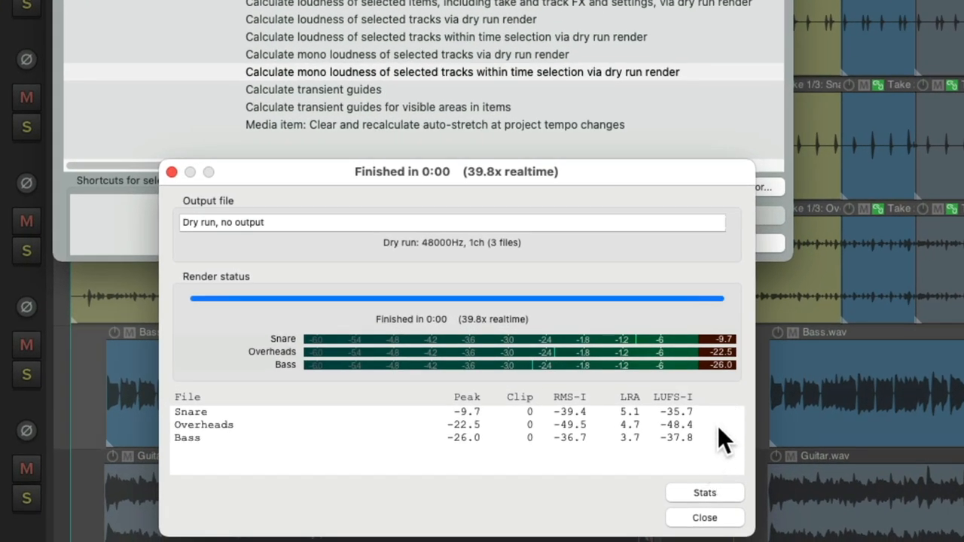
mouse_move(749, 384)
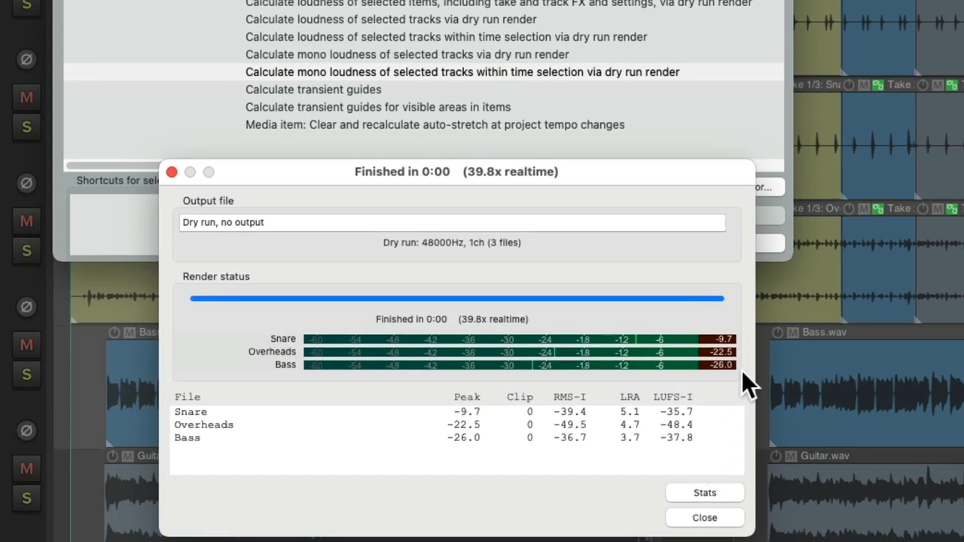
mouse_move(719, 433)
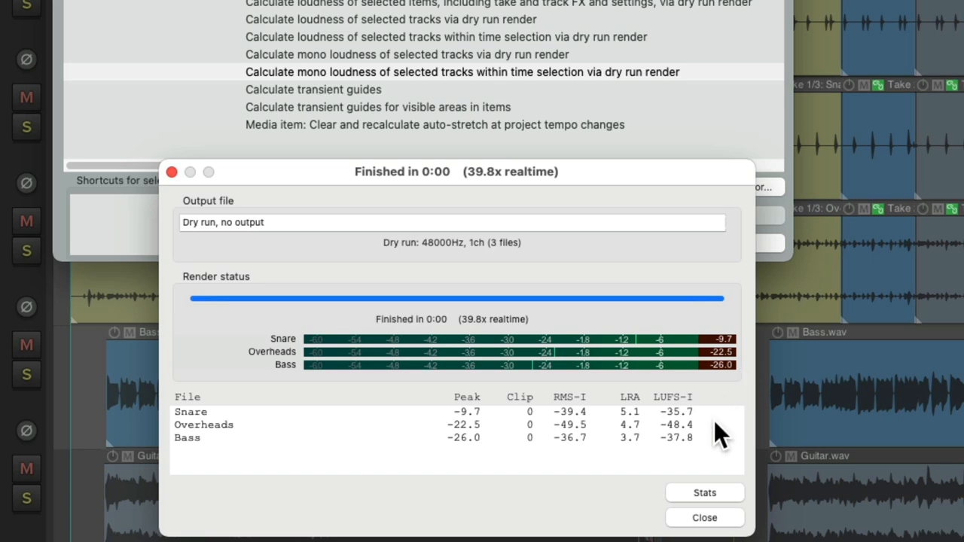
mouse_move(726, 517)
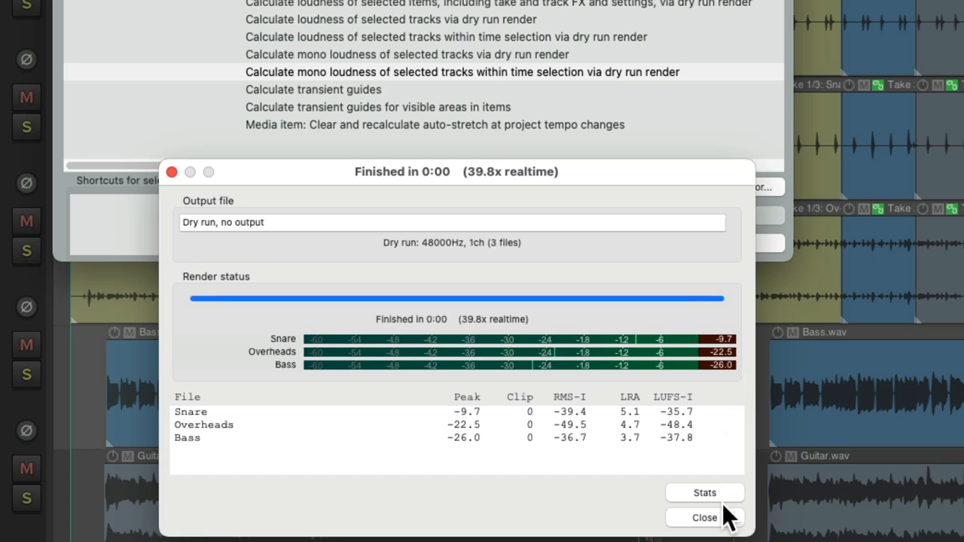
left_click(703, 518)
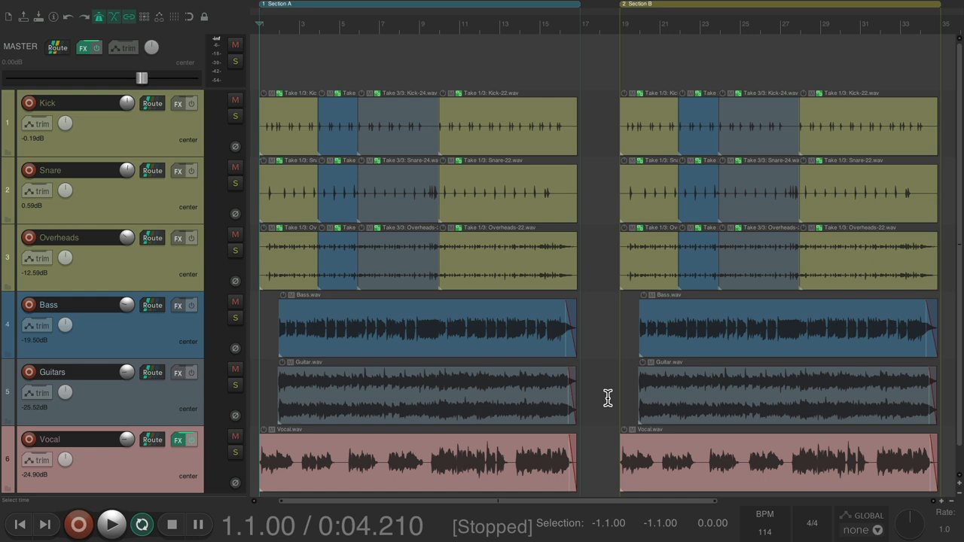